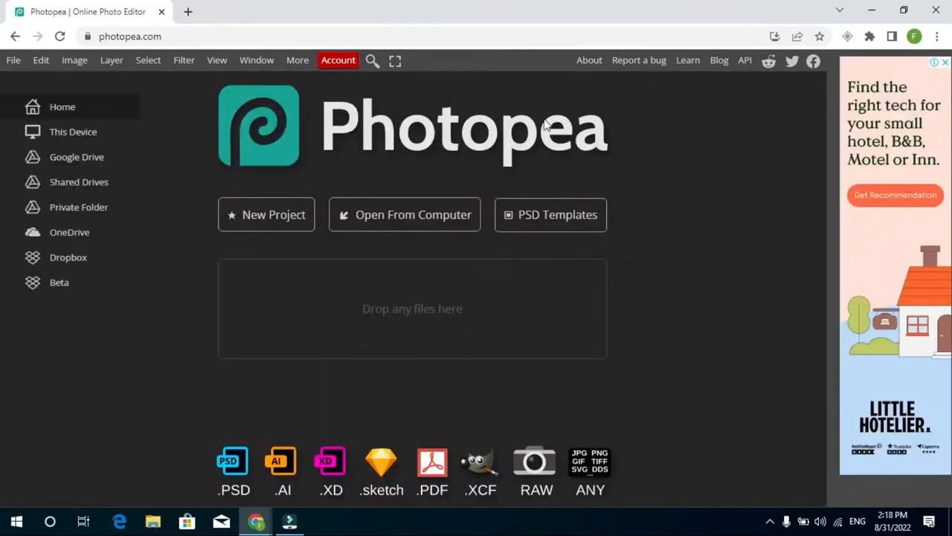
- Start a new blank project
{"action": "left_click", "coordinate": [130, 36]}
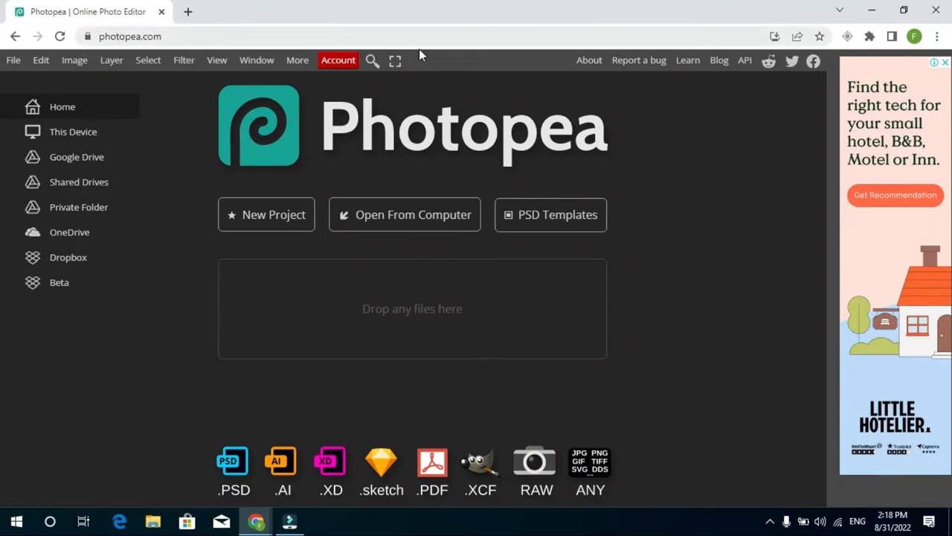
{"action": "mouse_move", "coordinate": [540, 138]}
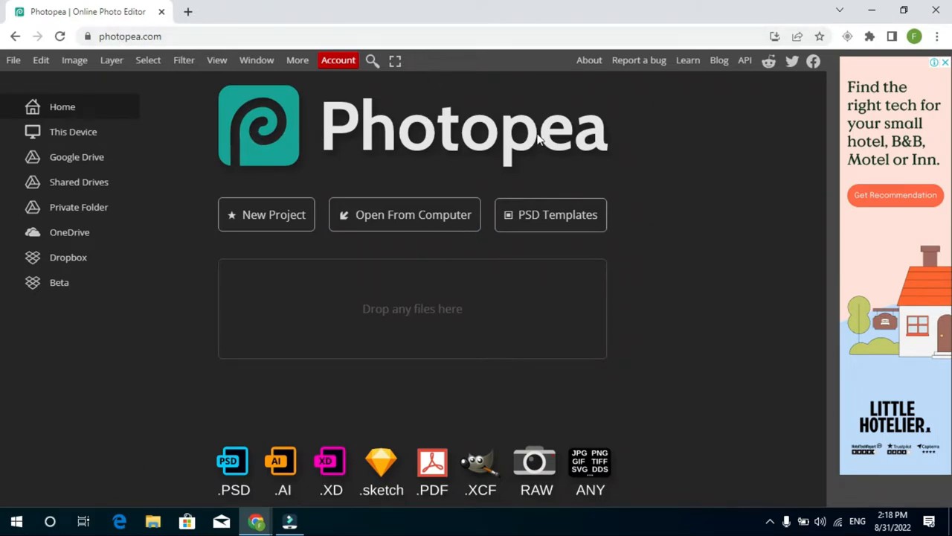
{"action": "mouse_move", "coordinate": [519, 132]}
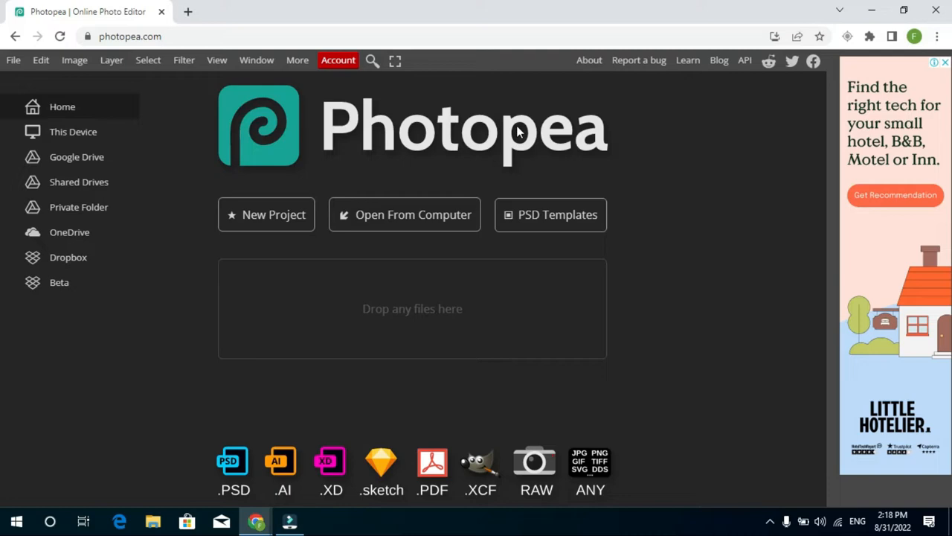
{"action": "mouse_move", "coordinate": [313, 117]}
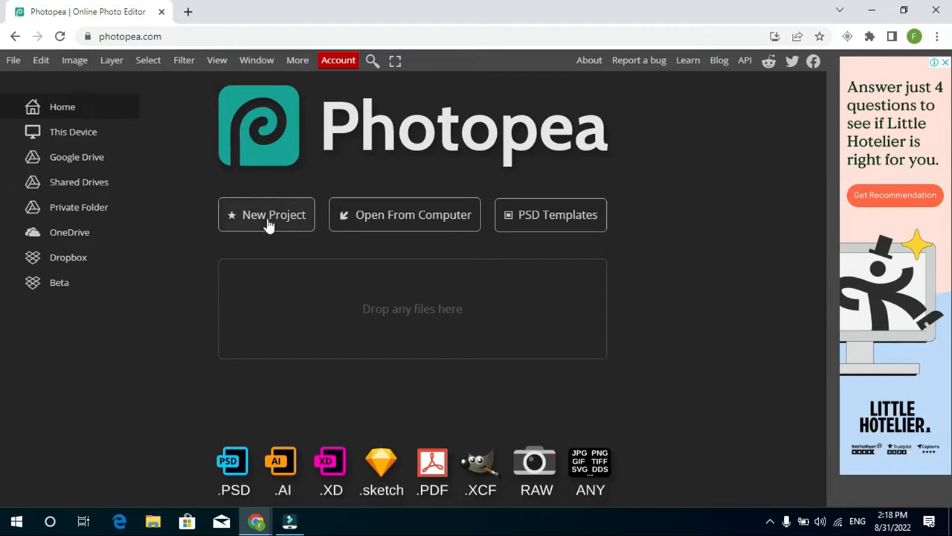
{"action": "mouse_move", "coordinate": [251, 211]}
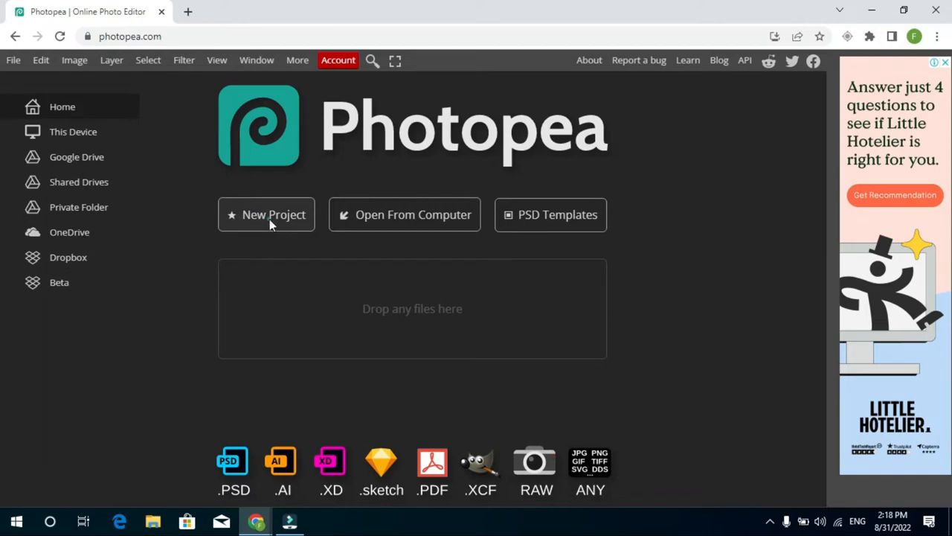
{"action": "left_click", "coordinate": [265, 215]}
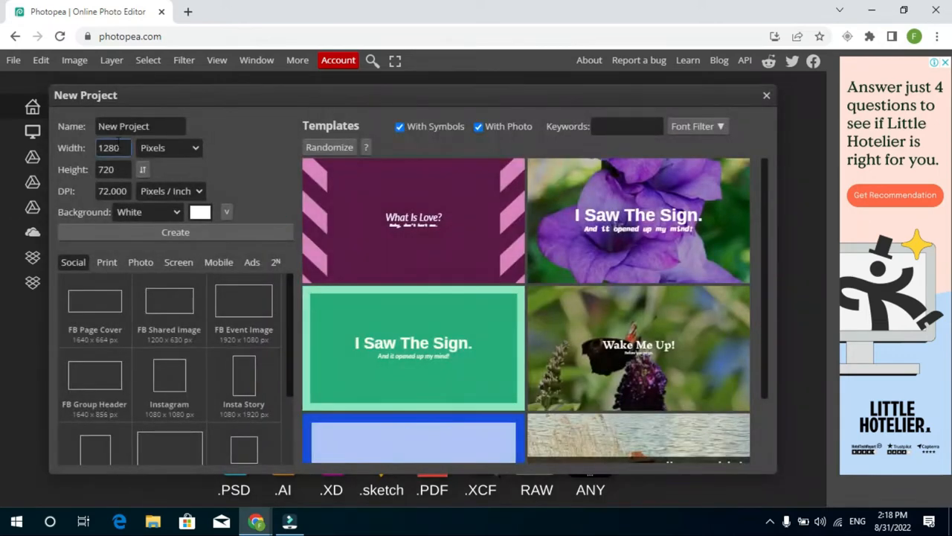
{"action": "left_click", "coordinate": [140, 126]}
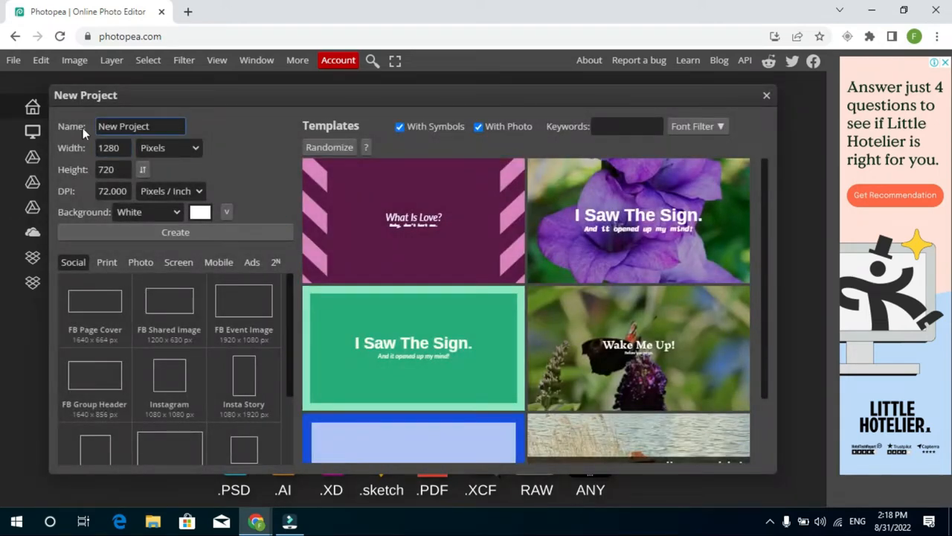
{"action": "left_click", "coordinate": [111, 148]}
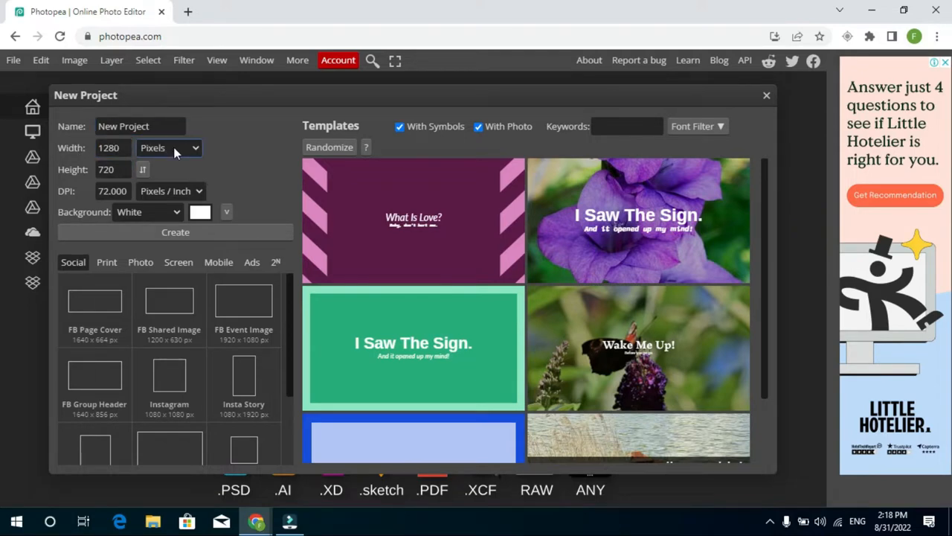
- Set the canvas size to 15 × 15 inches
{"action": "left_click", "coordinate": [169, 147]}
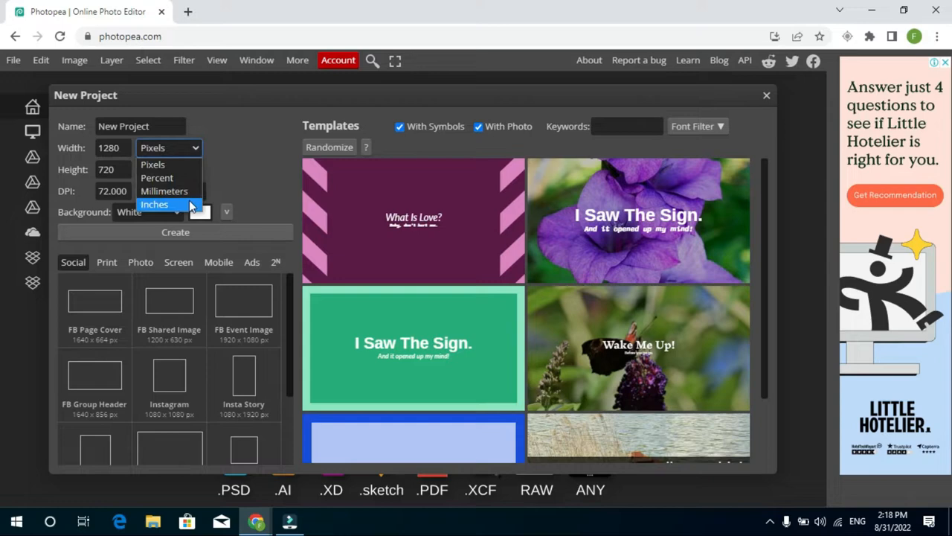
{"action": "mouse_move", "coordinate": [192, 205]}
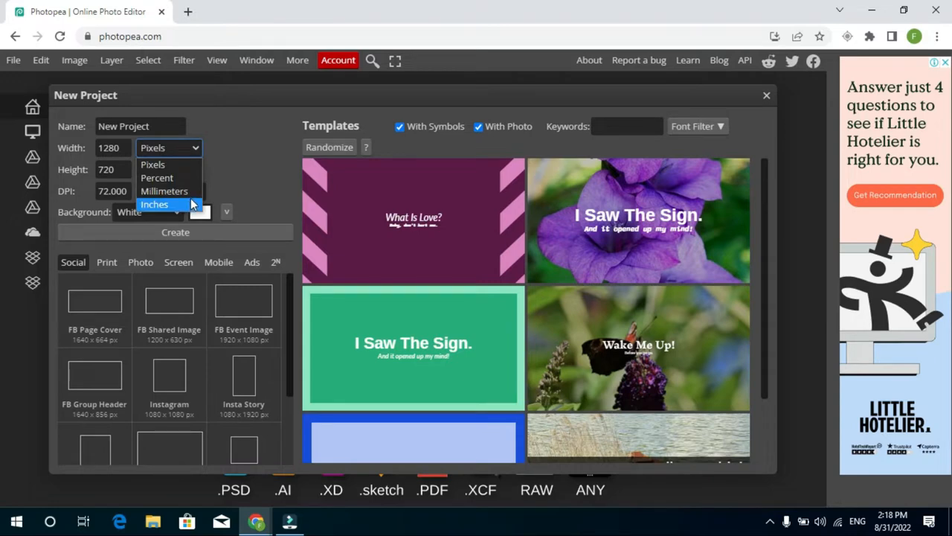
{"action": "left_click", "coordinate": [155, 203]}
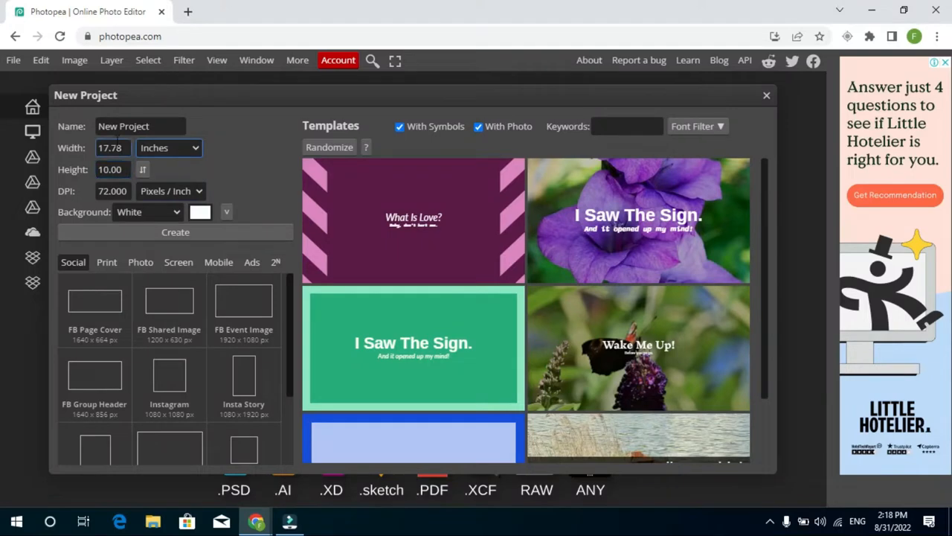
{"action": "left_click", "coordinate": [112, 147]}
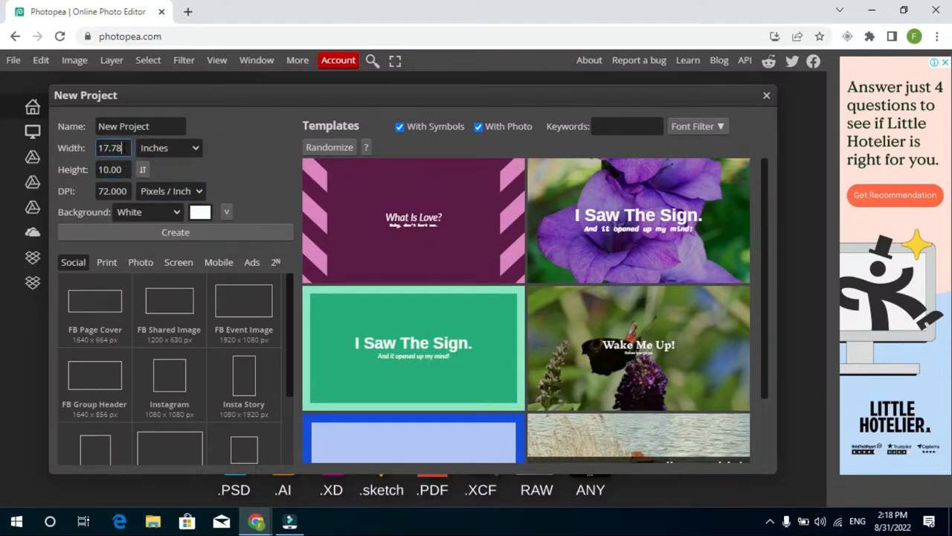
{"action": "key", "text": "Backspace"}
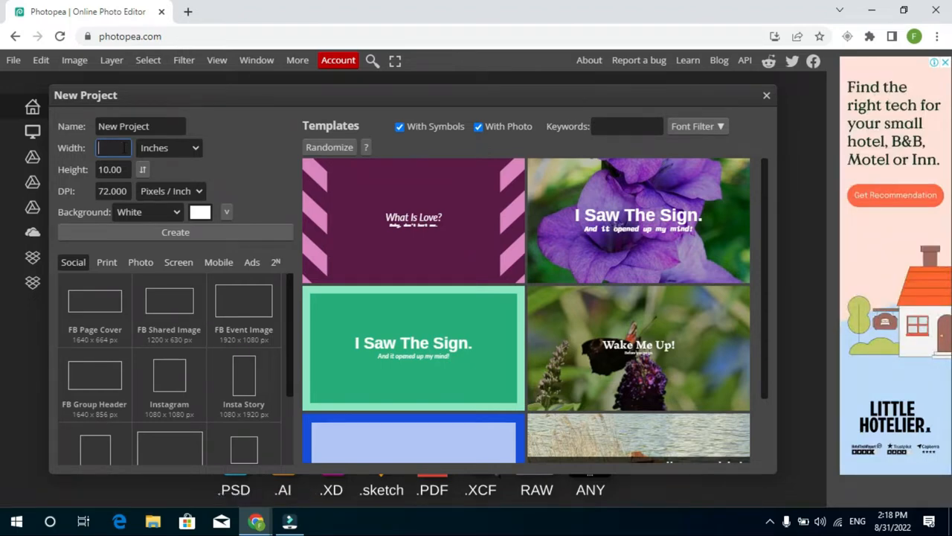
{"action": "type", "text": "15.00"}
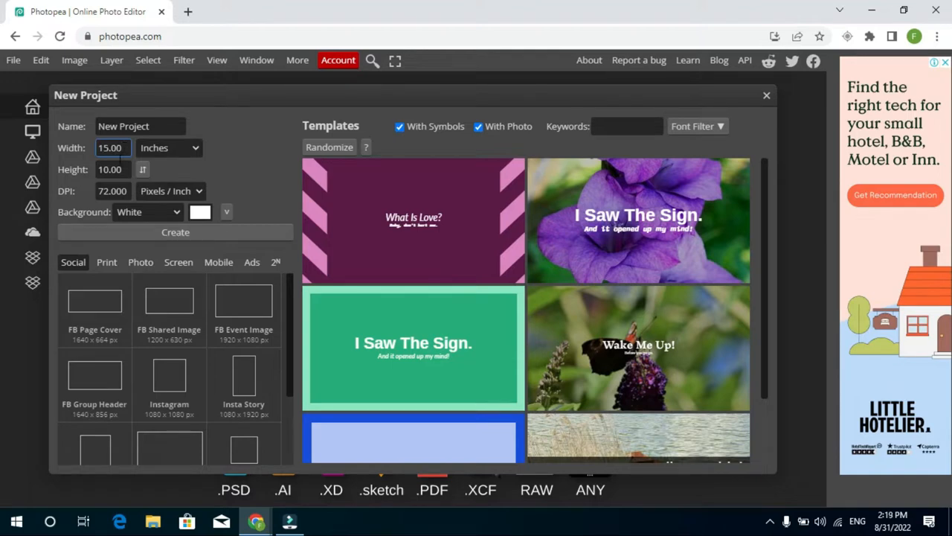
{"action": "left_click", "coordinate": [112, 168]}
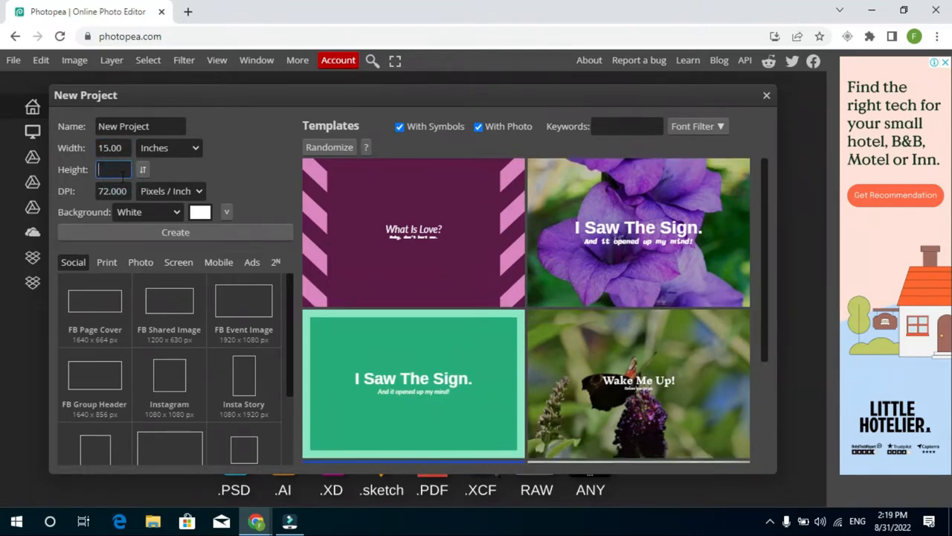
{"action": "type", "text": "15.00"}
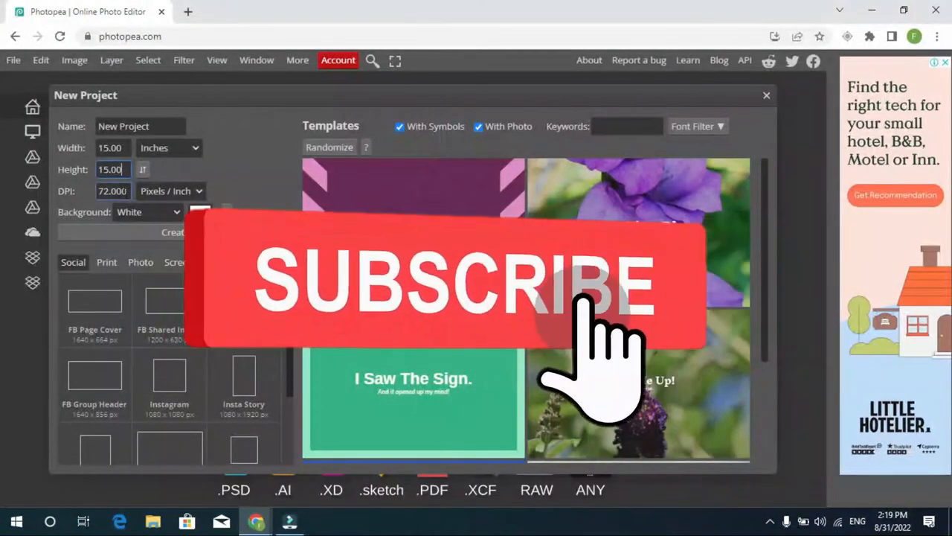
{"action": "mouse_move", "coordinate": [520, 447]}
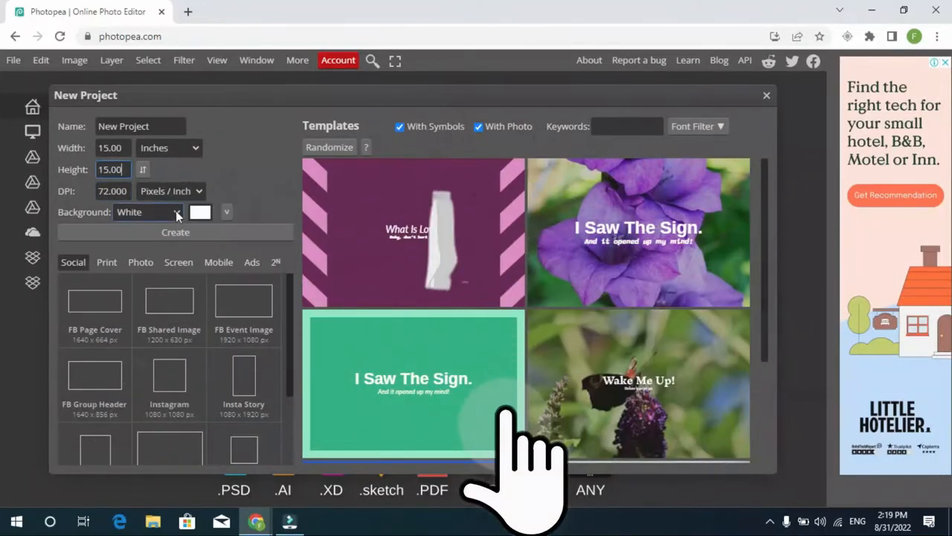
{"action": "left_click", "coordinate": [147, 212]}
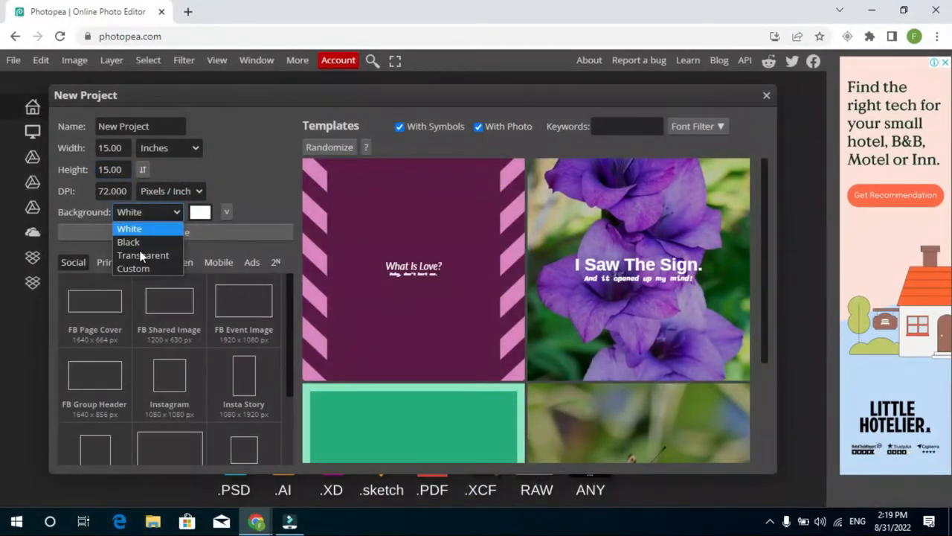
{"action": "mouse_move", "coordinate": [142, 255]}
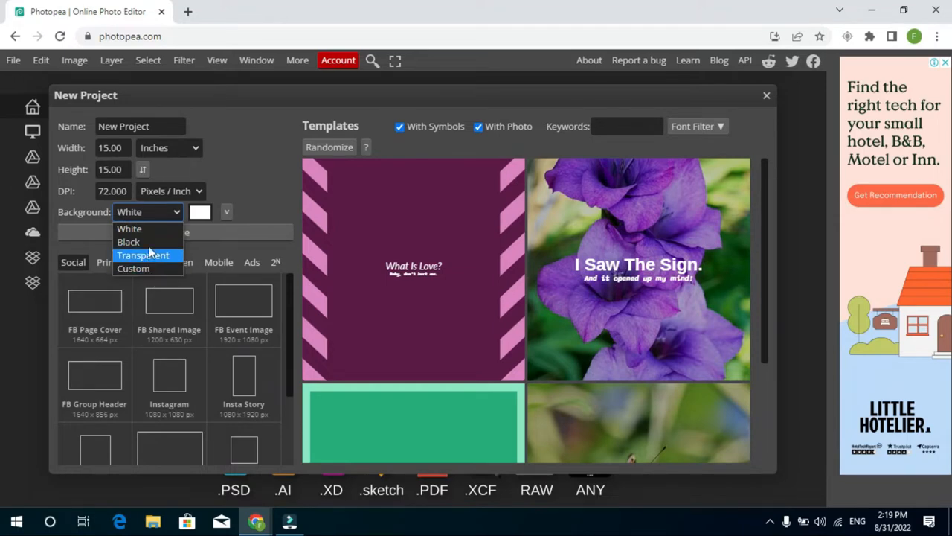
{"action": "mouse_move", "coordinate": [129, 228]}
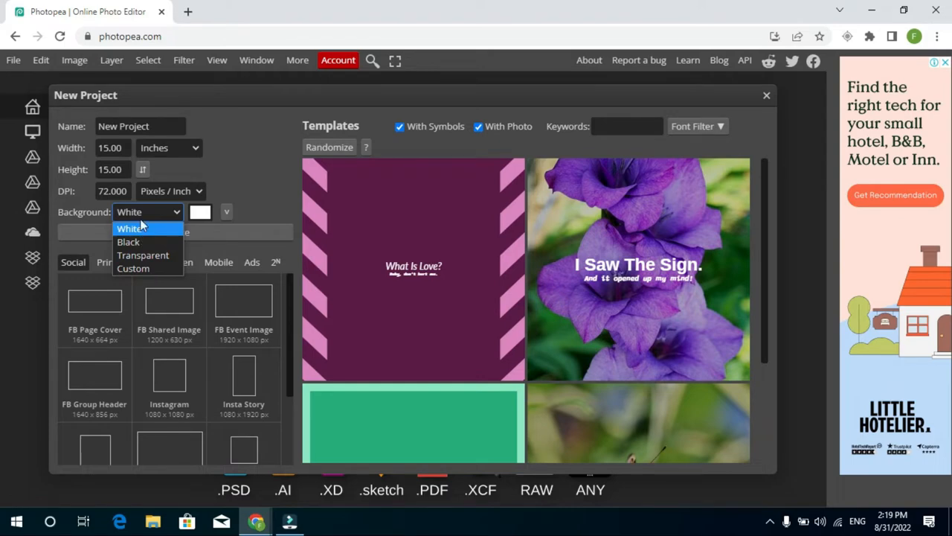
{"action": "mouse_move", "coordinate": [142, 256]}
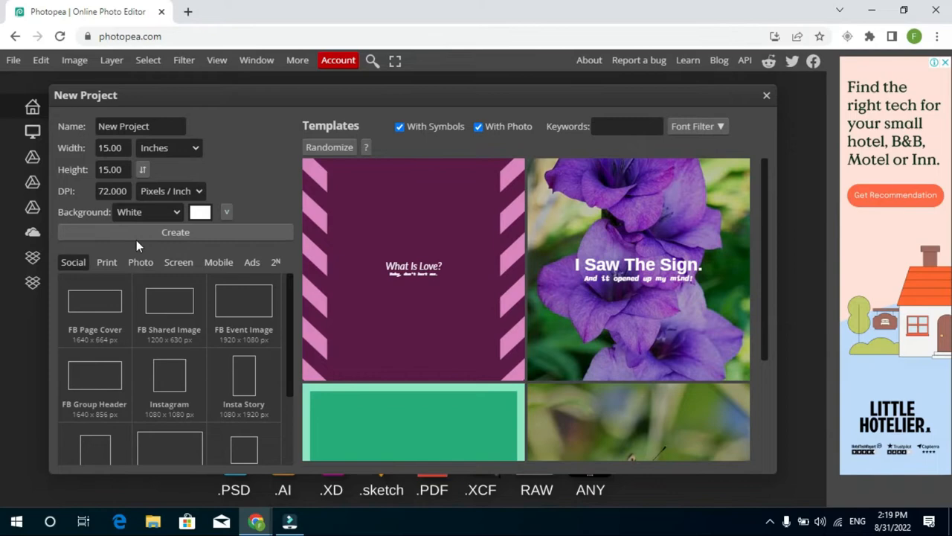
{"action": "left_click", "coordinate": [200, 212]}
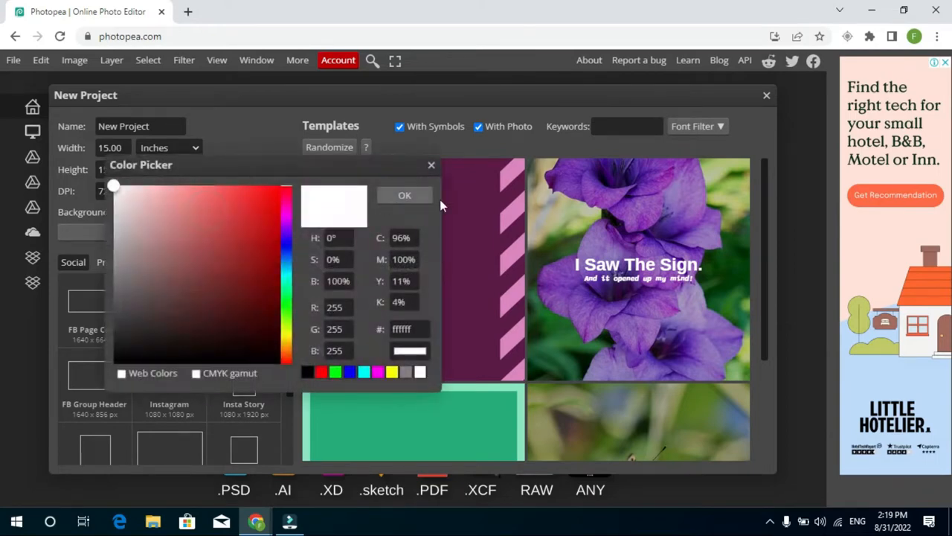
{"action": "left_click", "coordinate": [431, 165]}
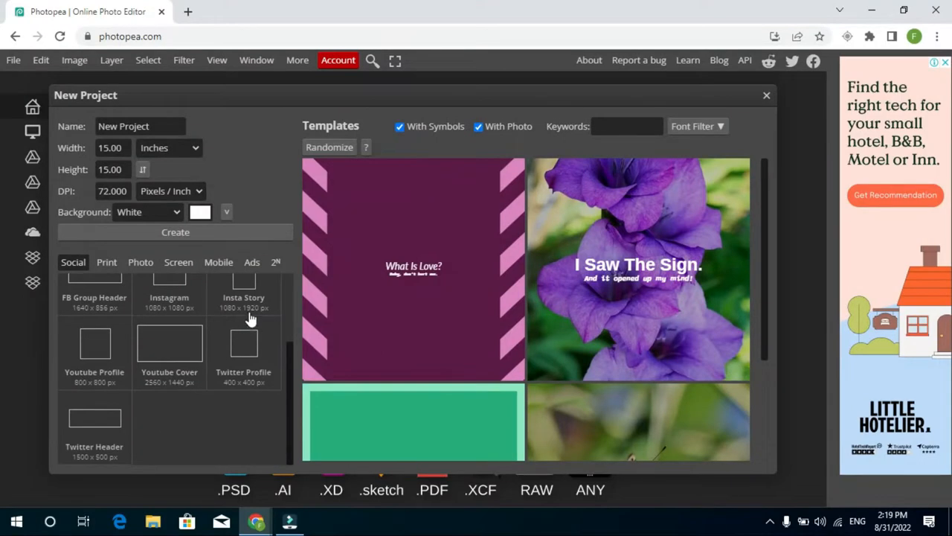
{"action": "mouse_move", "coordinate": [452, 336]}
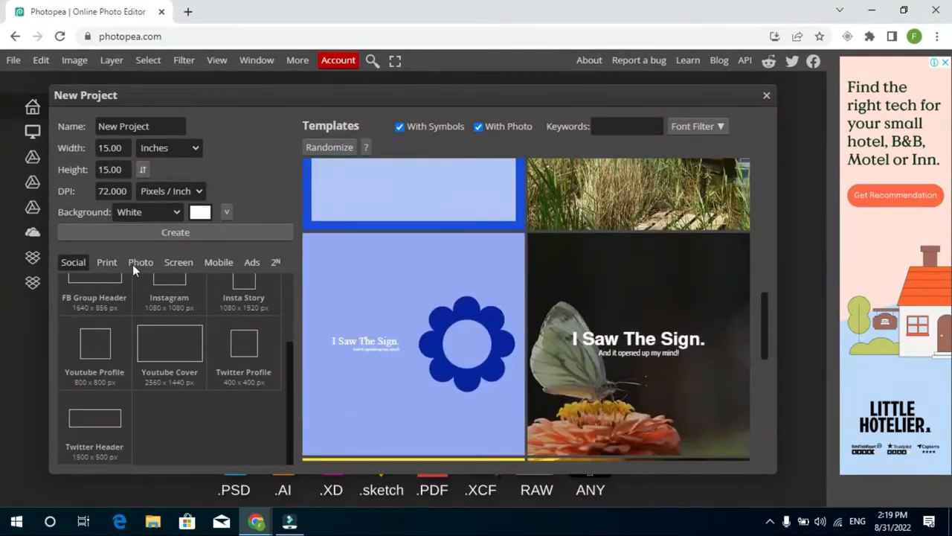
- Browse the photo and print size presets (A3, A4, B3, Letter, Ledger)
{"action": "left_click", "coordinate": [141, 261]}
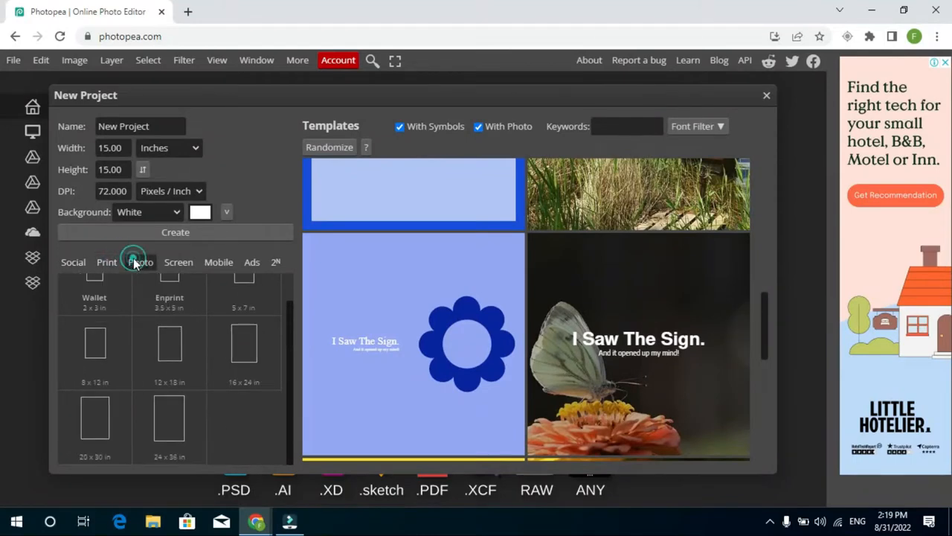
{"action": "left_click", "coordinate": [73, 262]}
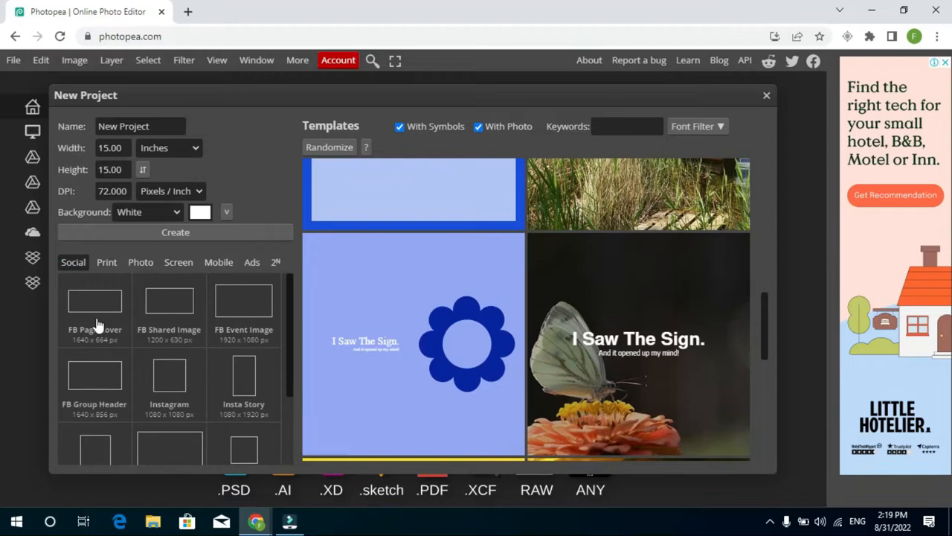
{"action": "mouse_move", "coordinate": [281, 275]}
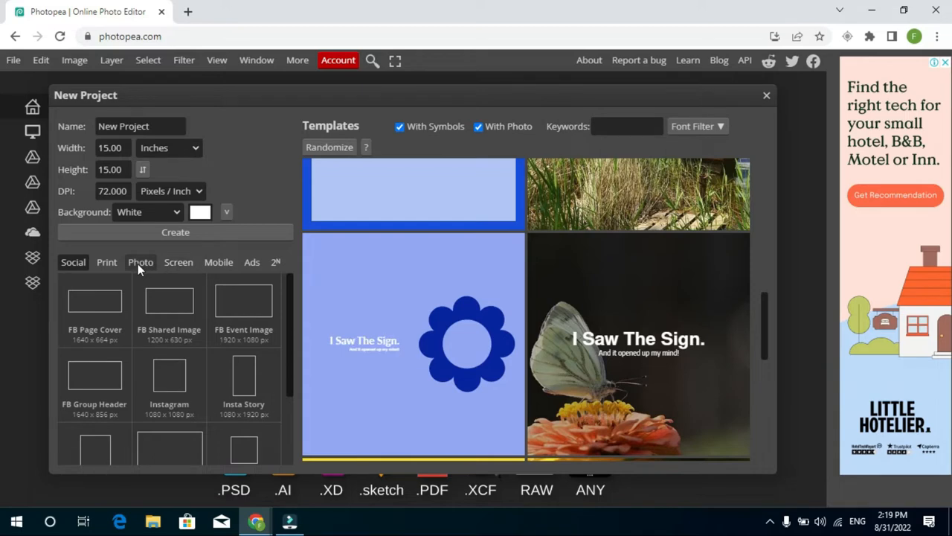
{"action": "left_click", "coordinate": [141, 262]}
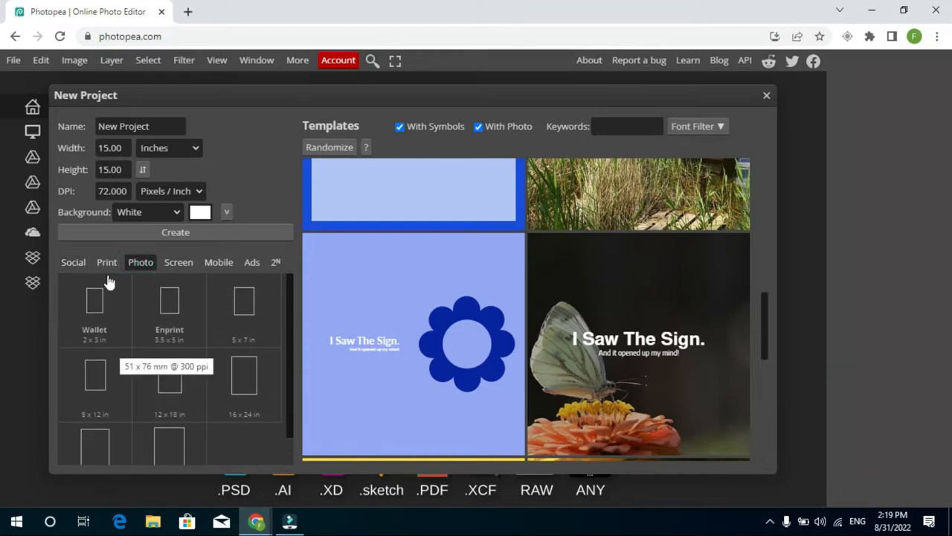
{"action": "left_click", "coordinate": [106, 262]}
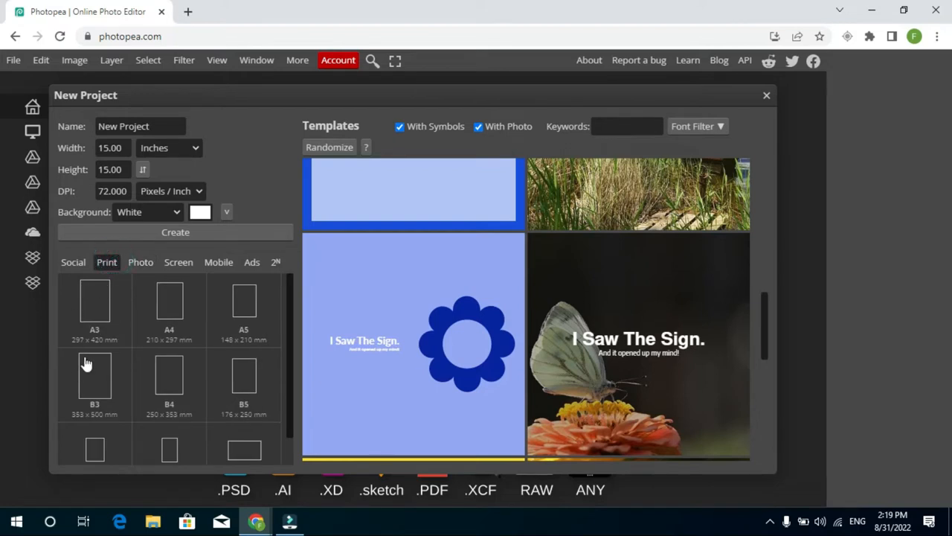
{"action": "mouse_move", "coordinate": [143, 381]}
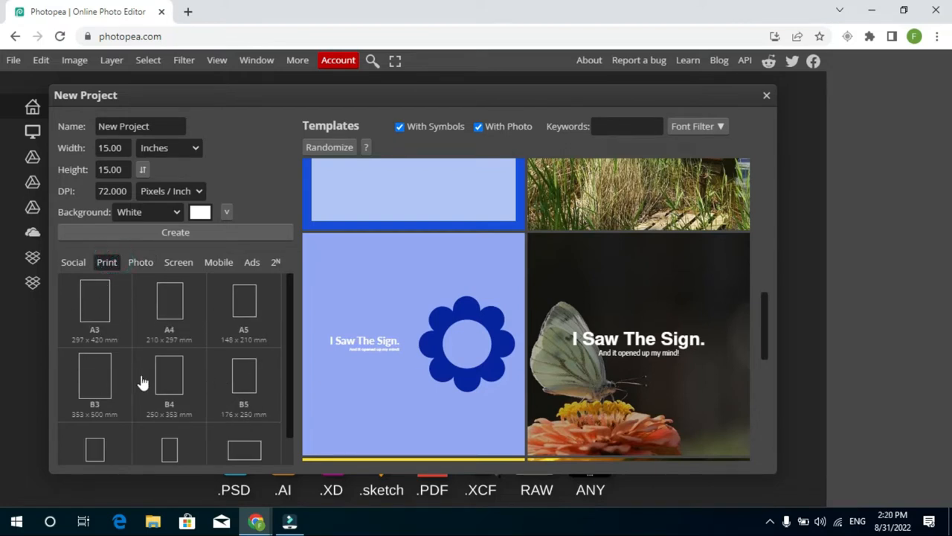
{"action": "scroll", "scroll_direction": "down", "scroll_amount": 3}
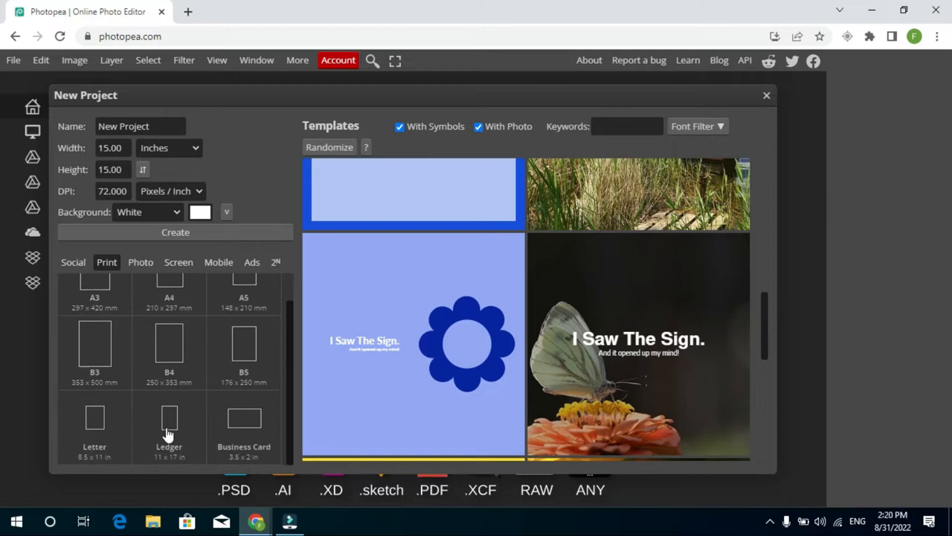
{"action": "scroll", "scroll_direction": "down", "scroll_amount": 3}
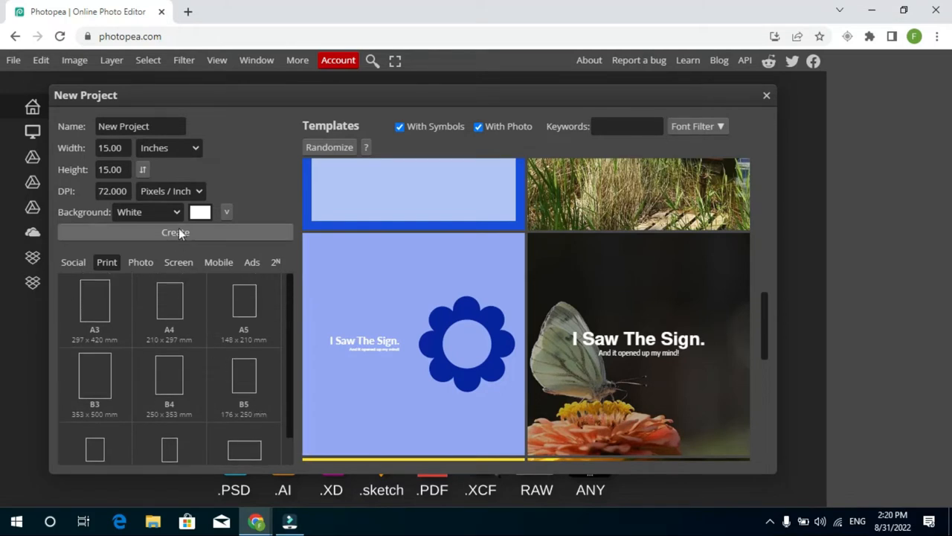
- Create the 15 × 15 inch white document, then open and close the File menu
{"action": "left_click", "coordinate": [175, 232]}
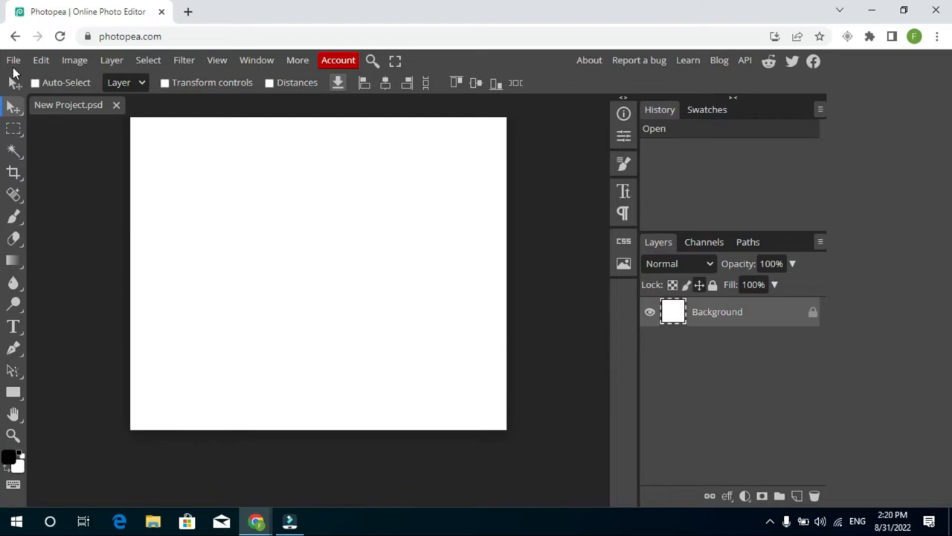
{"action": "left_click", "coordinate": [13, 60]}
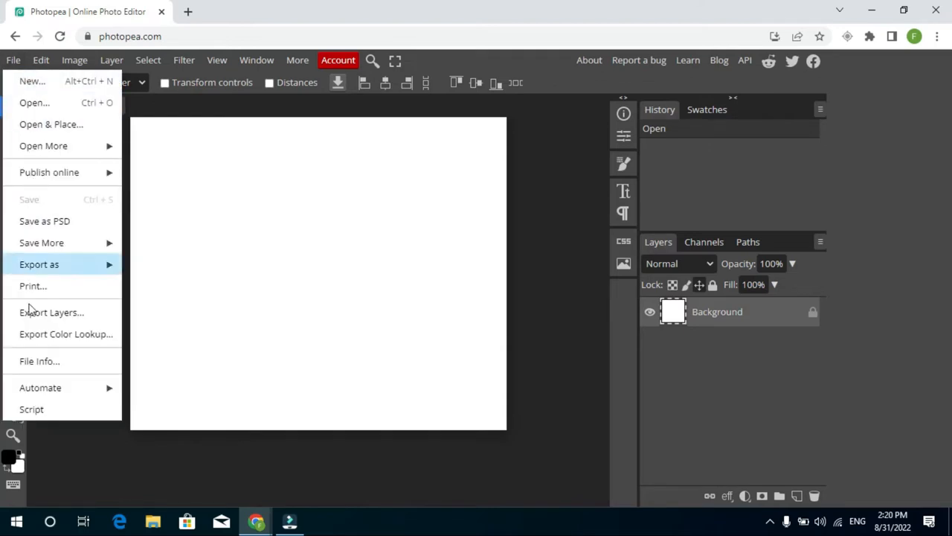
{"action": "left_click", "coordinate": [40, 60]}
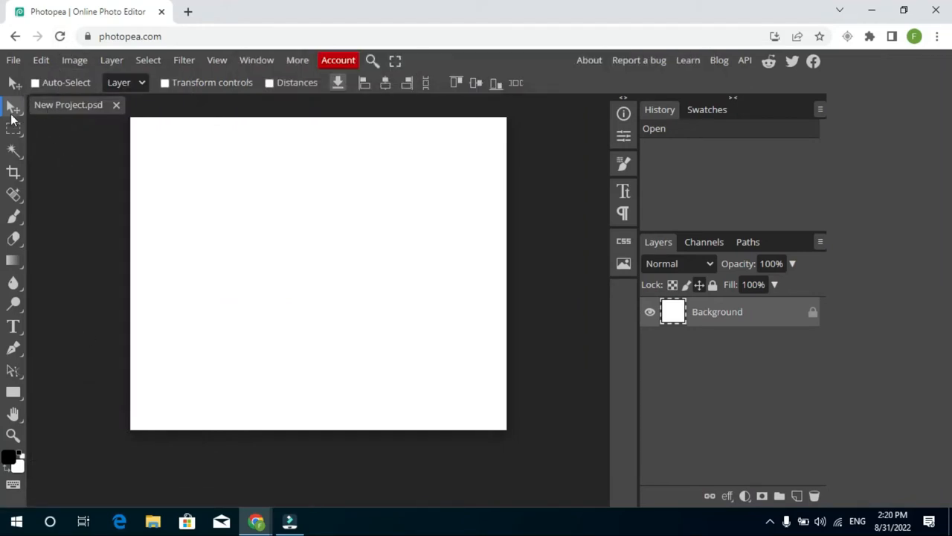
{"action": "mouse_move", "coordinate": [13, 110]}
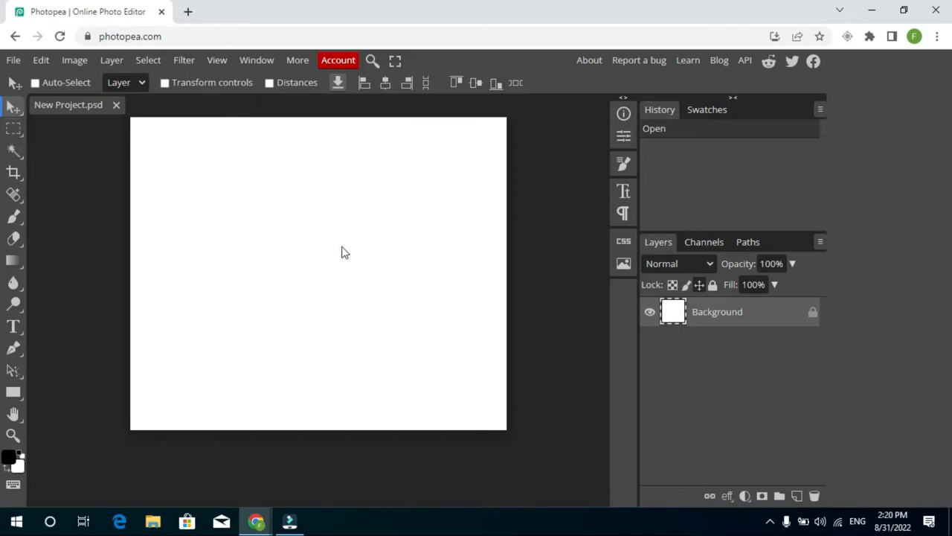
{"action": "mouse_move", "coordinate": [450, 206]}
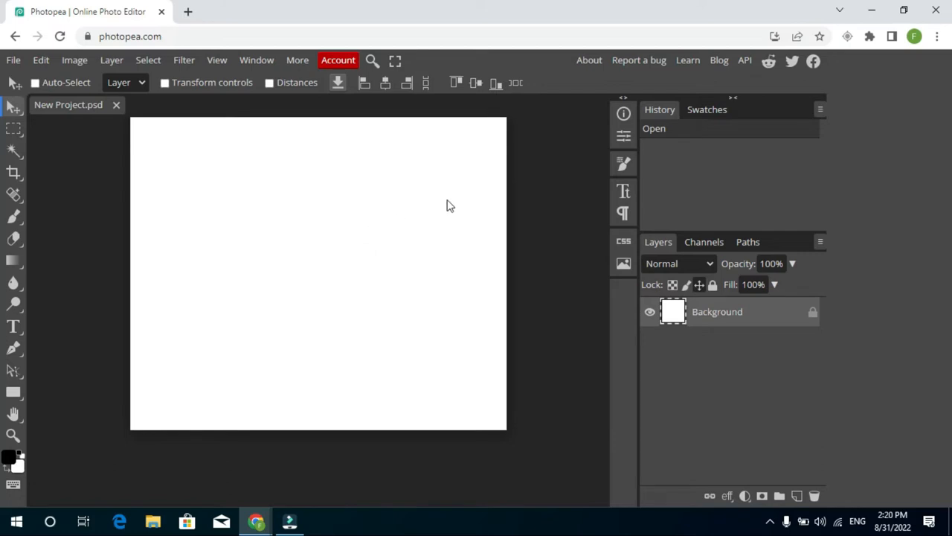
{"action": "mouse_move", "coordinate": [624, 136]}
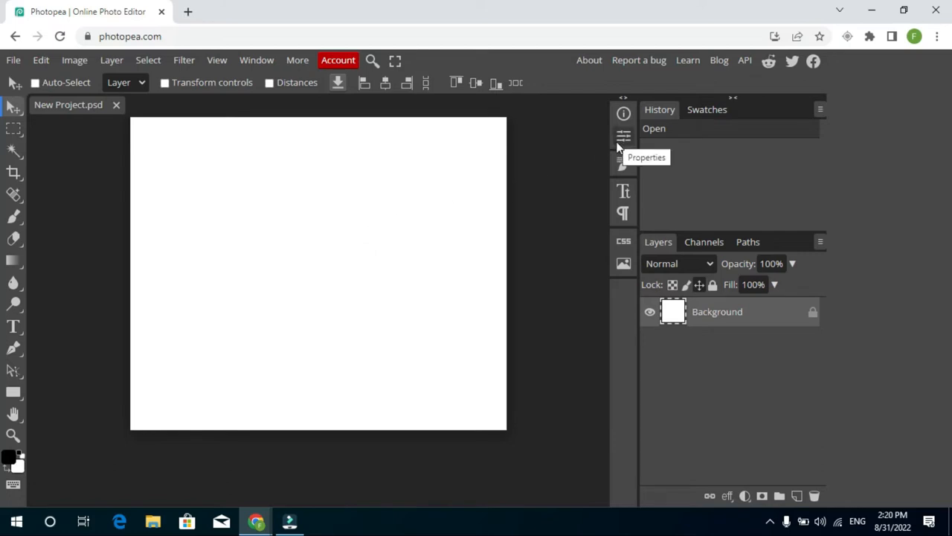
{"action": "mouse_move", "coordinate": [624, 163]}
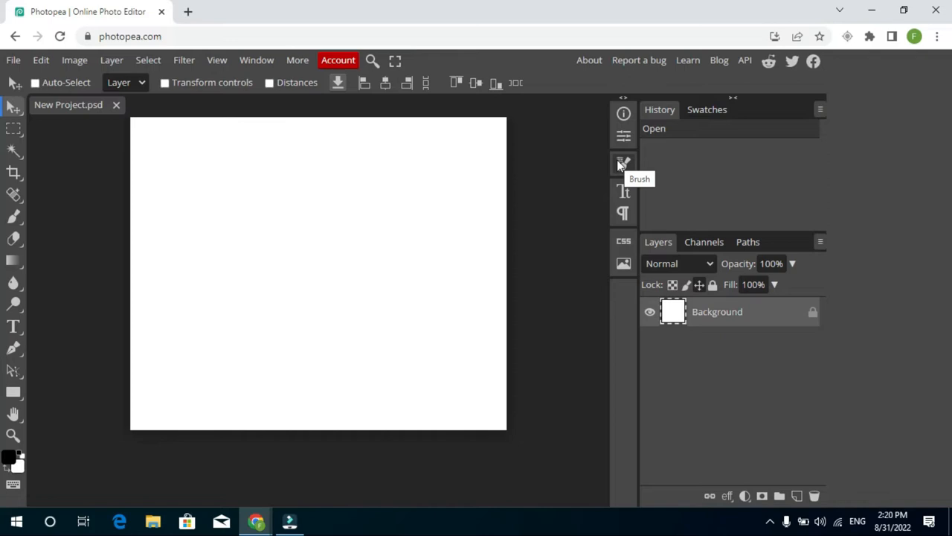
{"action": "mouse_move", "coordinate": [16, 195]}
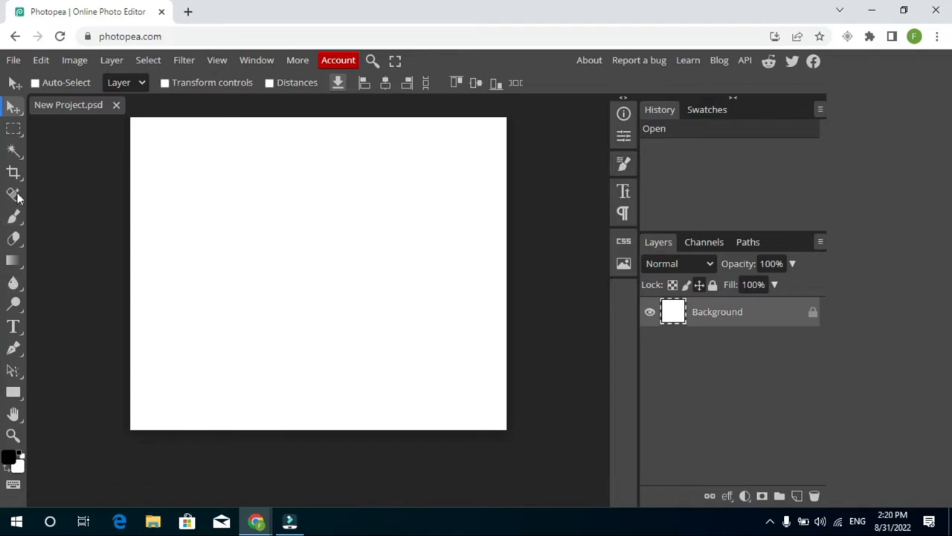
{"action": "mouse_move", "coordinate": [13, 172]}
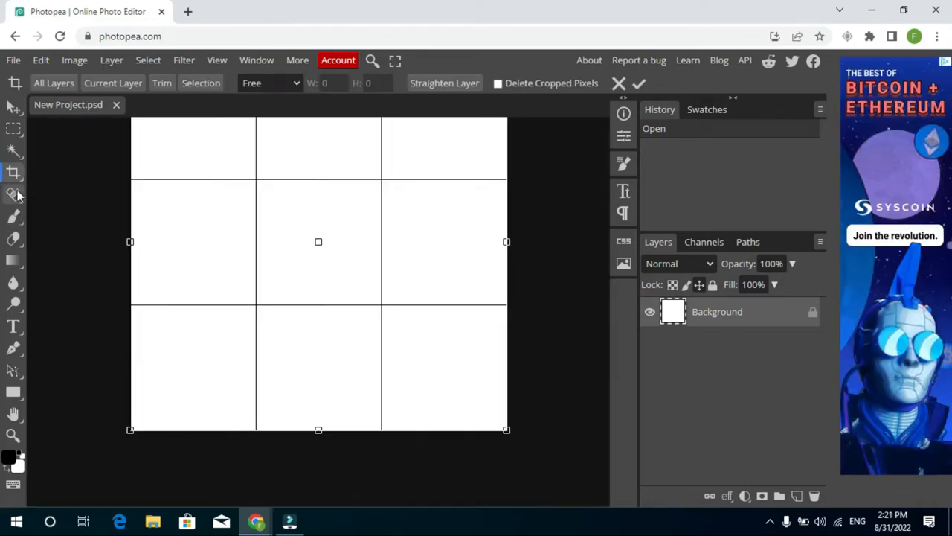
{"action": "mouse_move", "coordinate": [13, 194]}
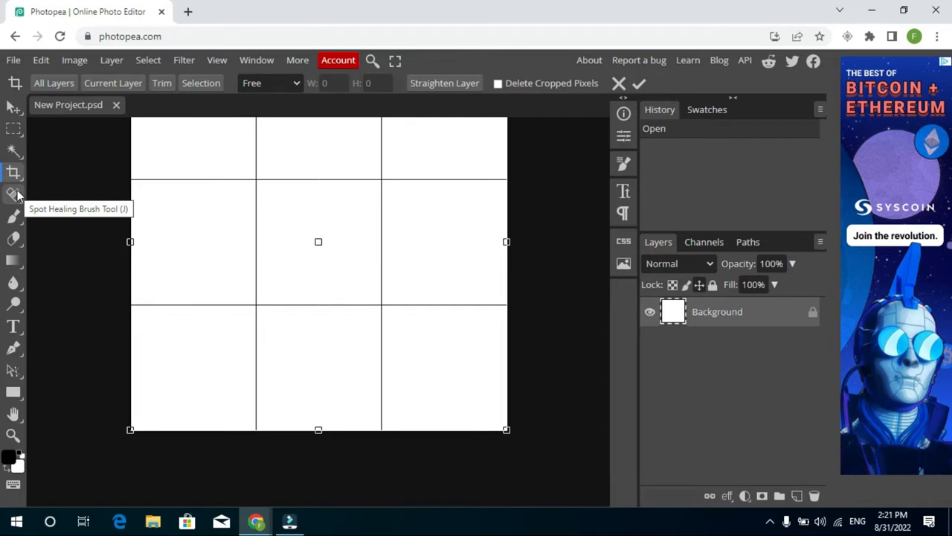
{"action": "mouse_move", "coordinate": [80, 215]}
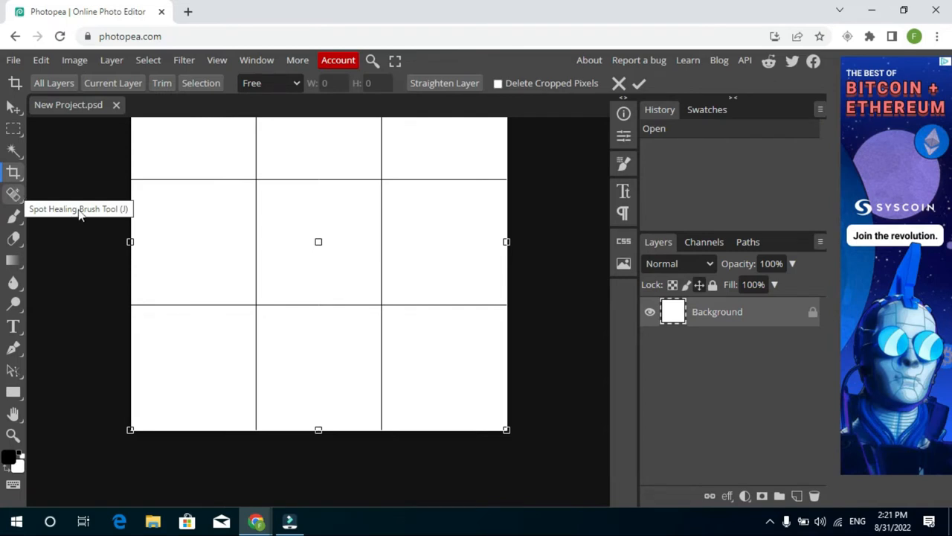
- Stretch the crop frame past the canvas's right edge without cropping
{"action": "left_click", "coordinate": [638, 82]}
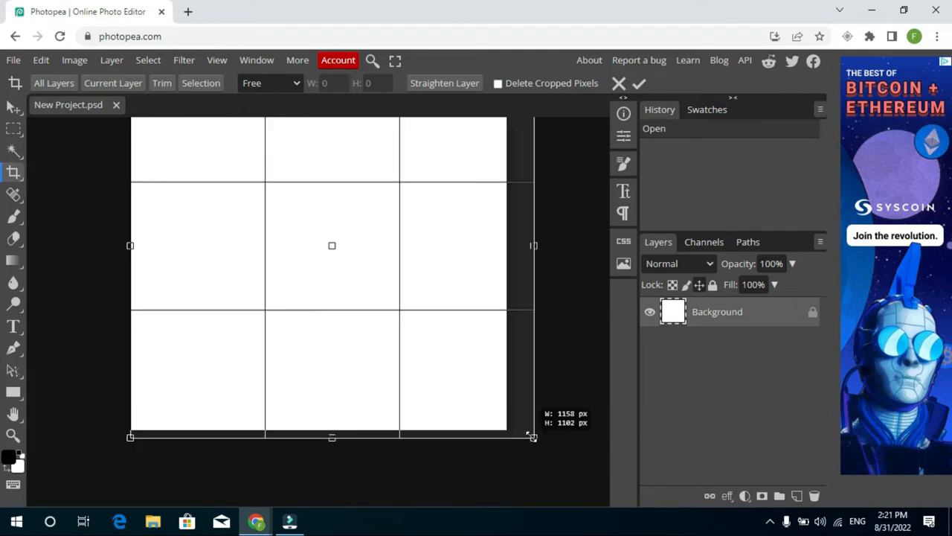
{"action": "left_click_drag", "start_coordinate": [534, 437], "coordinate": [510, 428]}
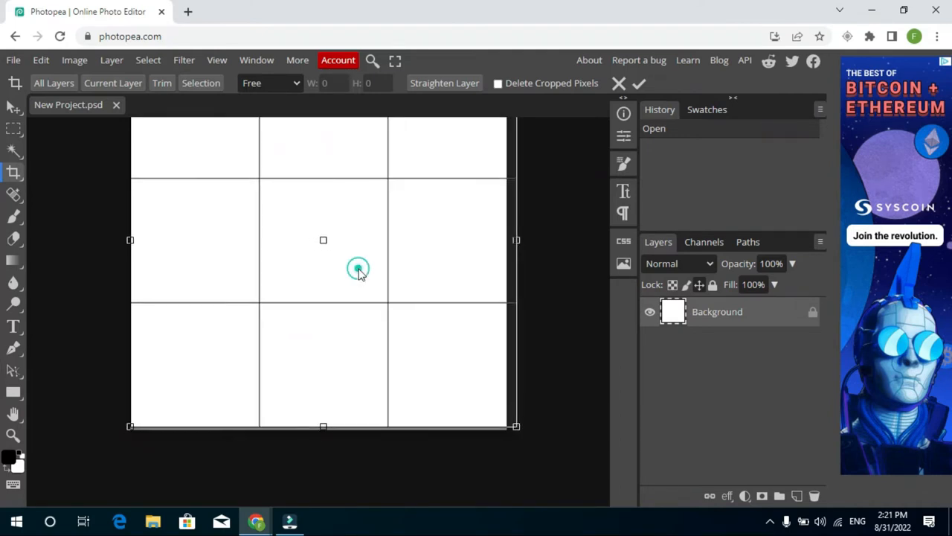
{"action": "left_click", "coordinate": [13, 216]}
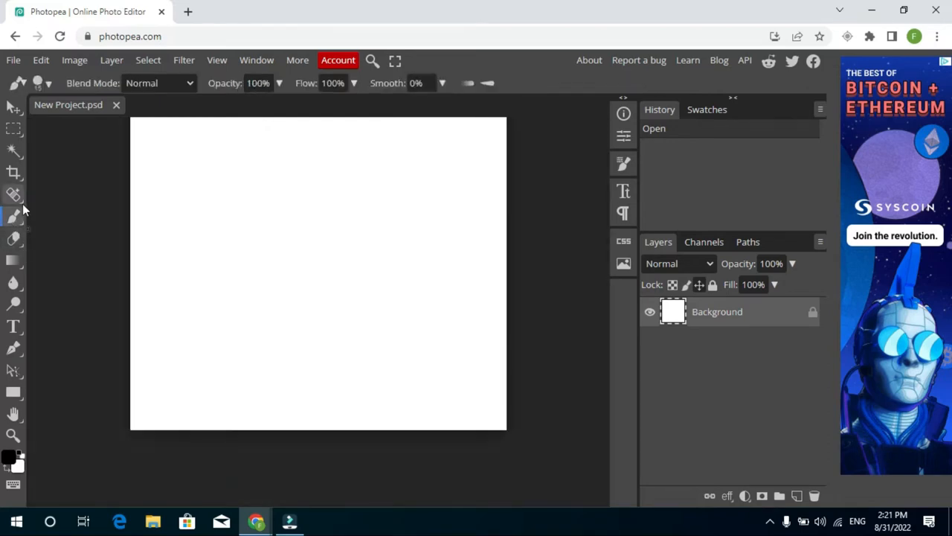
{"action": "mouse_move", "coordinate": [14, 173]}
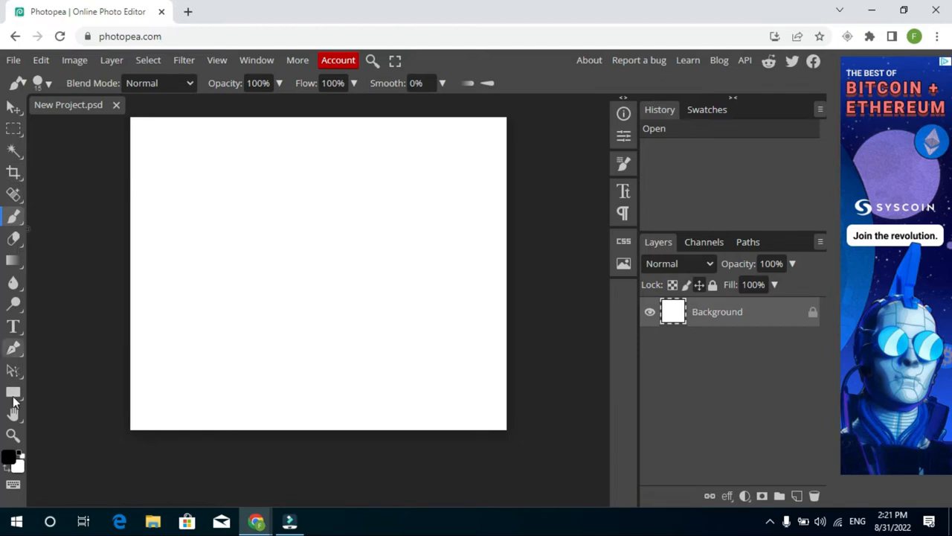
- Choose red #eb3737 in the Color Picker and confirm it
{"action": "left_click", "coordinate": [12, 455]}
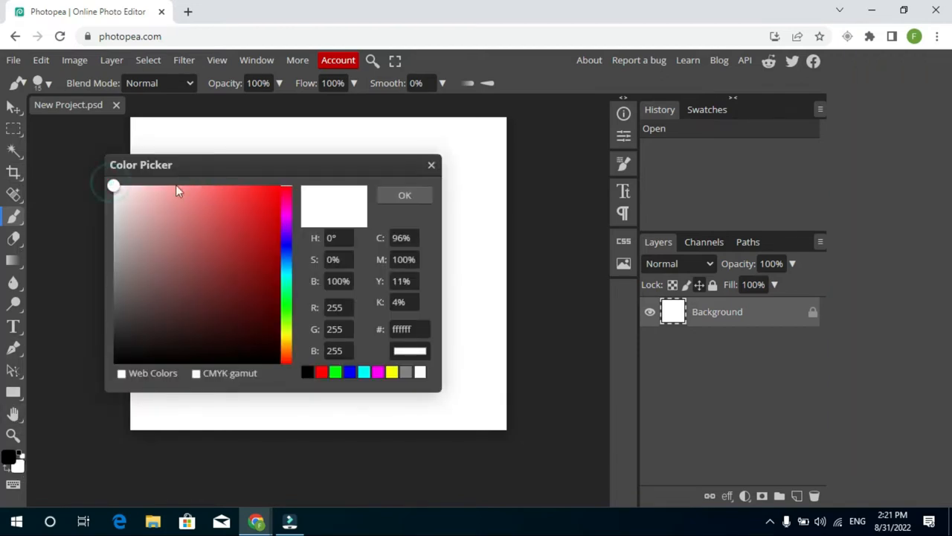
{"action": "left_click", "coordinate": [193, 189]}
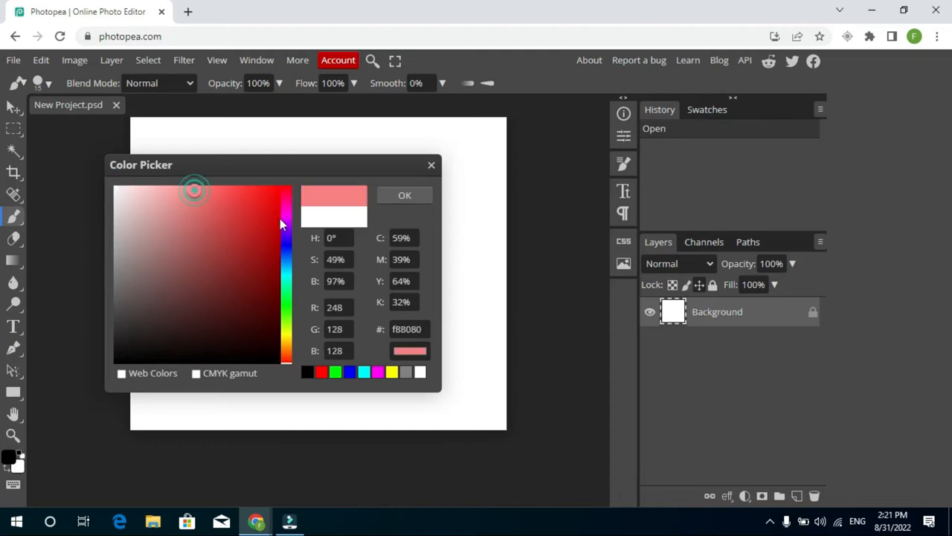
{"action": "left_click", "coordinate": [241, 202]}
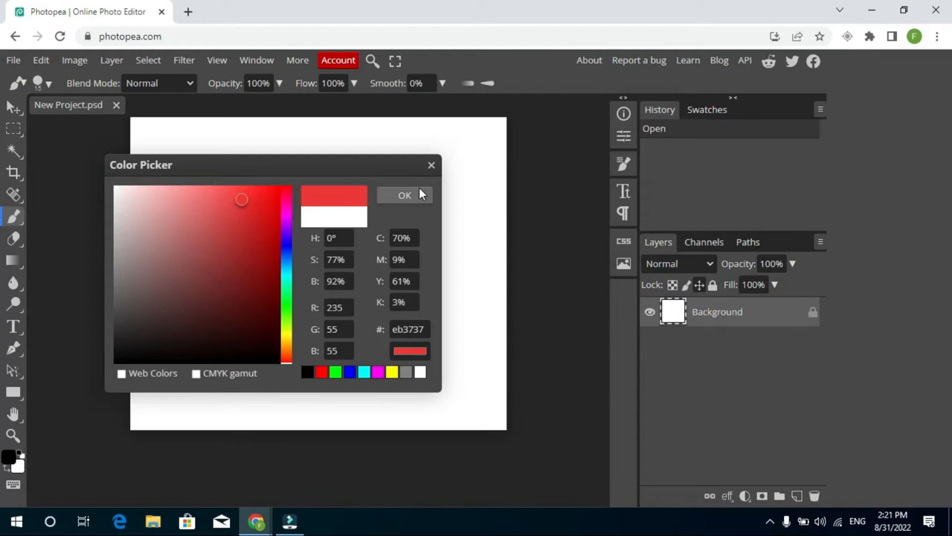
{"action": "left_click", "coordinate": [404, 195]}
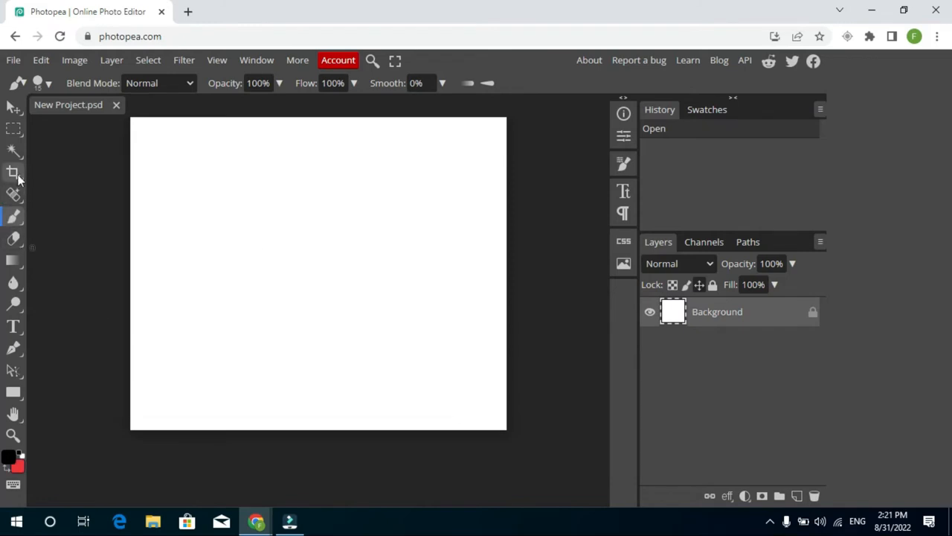
- Bring up the crop frame over the whole blank canvas
{"action": "left_click", "coordinate": [14, 172]}
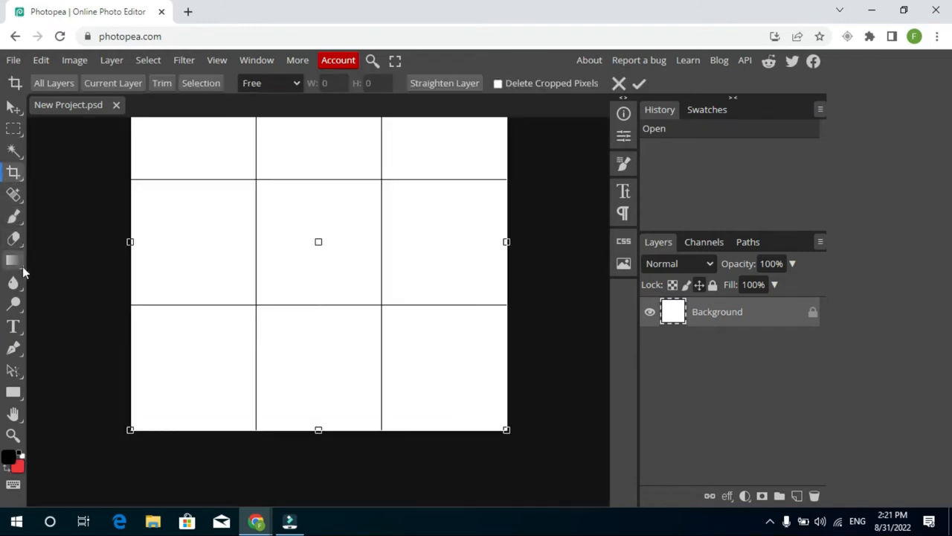
{"action": "mouse_move", "coordinate": [14, 281]}
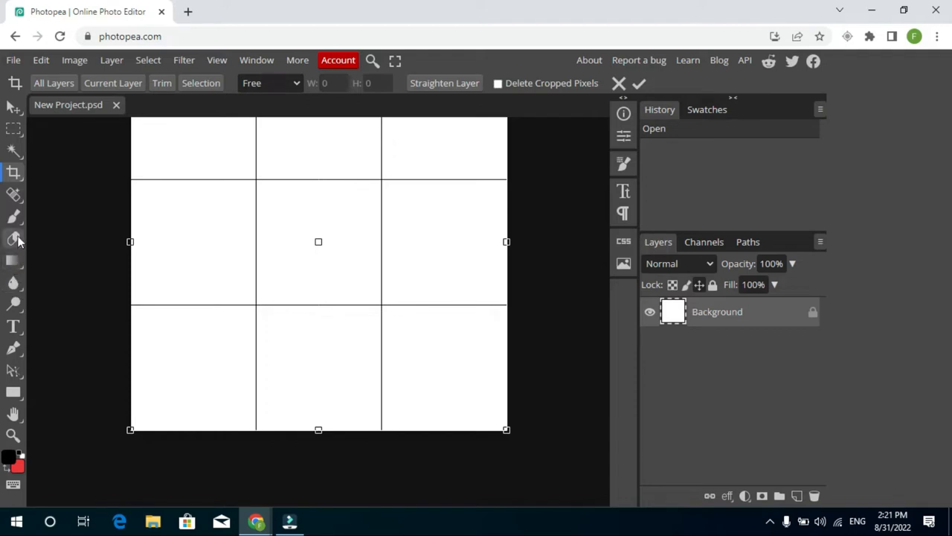
{"action": "mouse_move", "coordinate": [18, 396]}
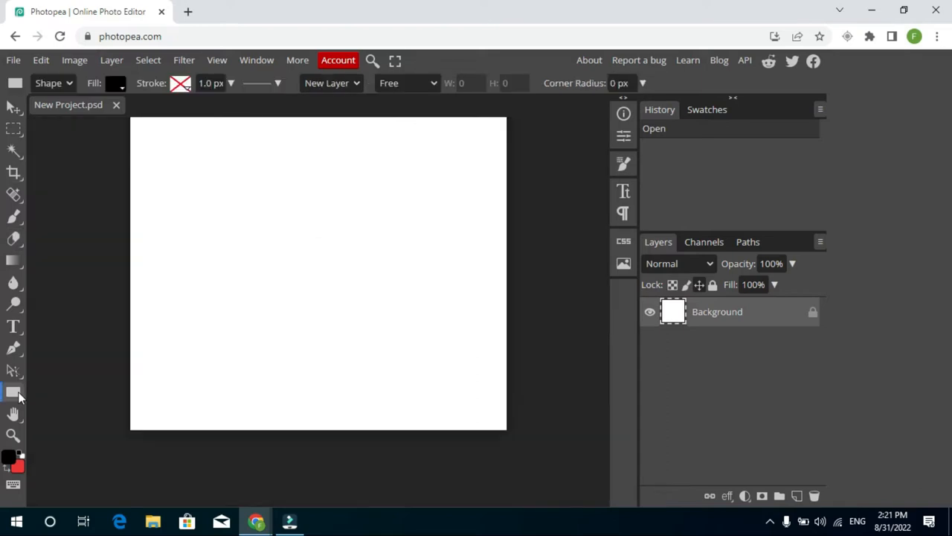
- Draw a black rectangle and set the drawing colour to a pinkish red
{"action": "left_click", "coordinate": [13, 393]}
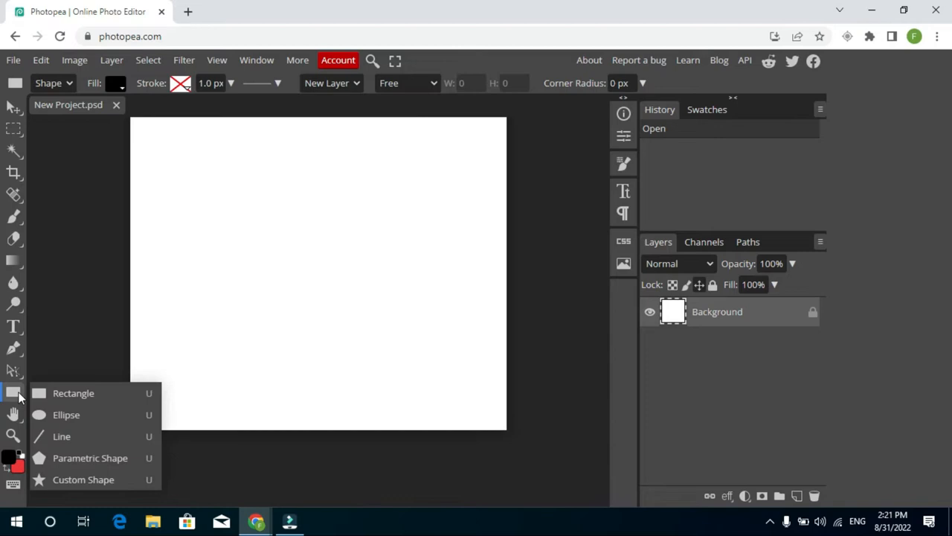
{"action": "left_click", "coordinate": [73, 392]}
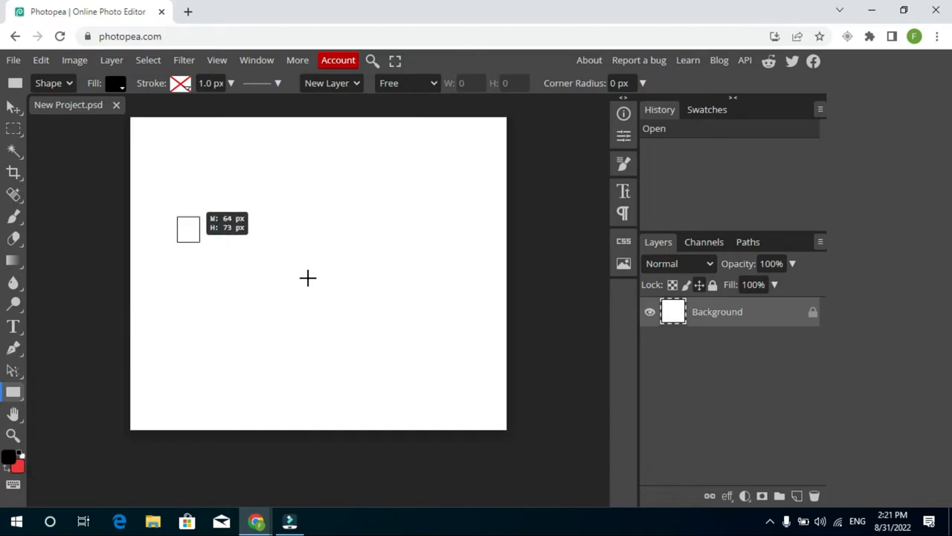
{"action": "left_click_drag", "start_coordinate": [188, 228], "coordinate": [331, 279]}
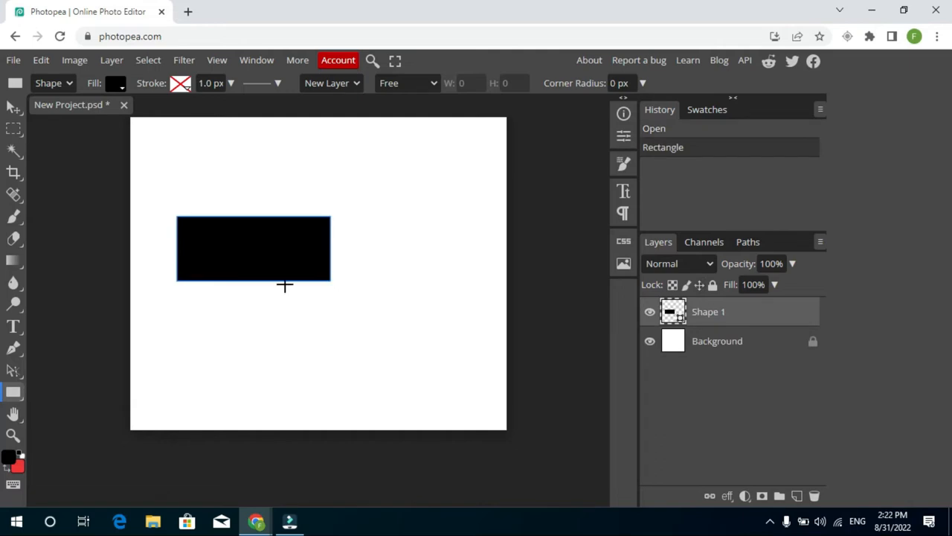
{"action": "left_click", "coordinate": [115, 82]}
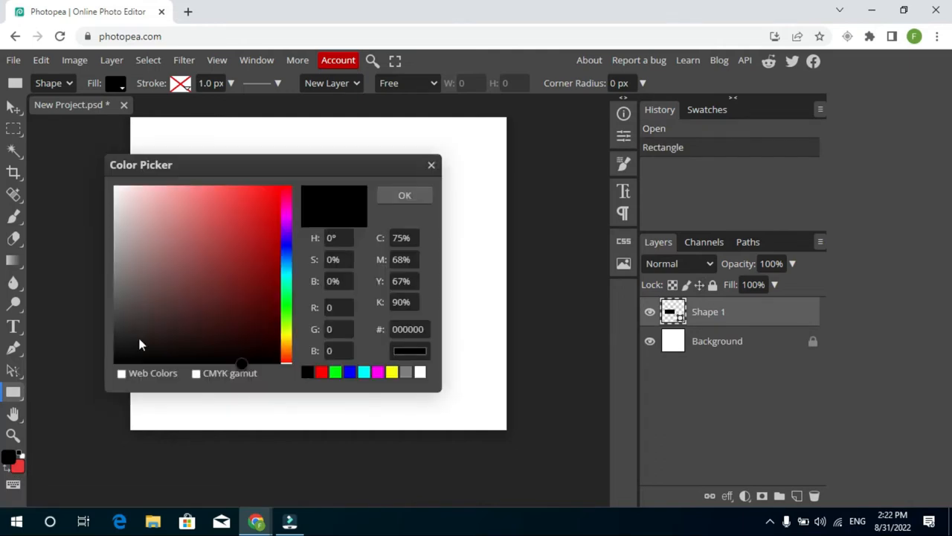
{"action": "left_click", "coordinate": [207, 200]}
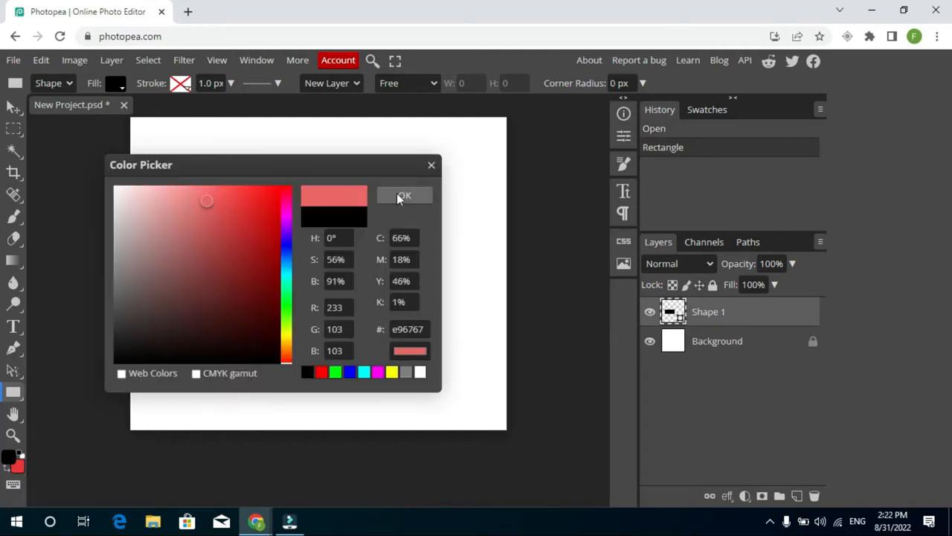
{"action": "left_click", "coordinate": [404, 195]}
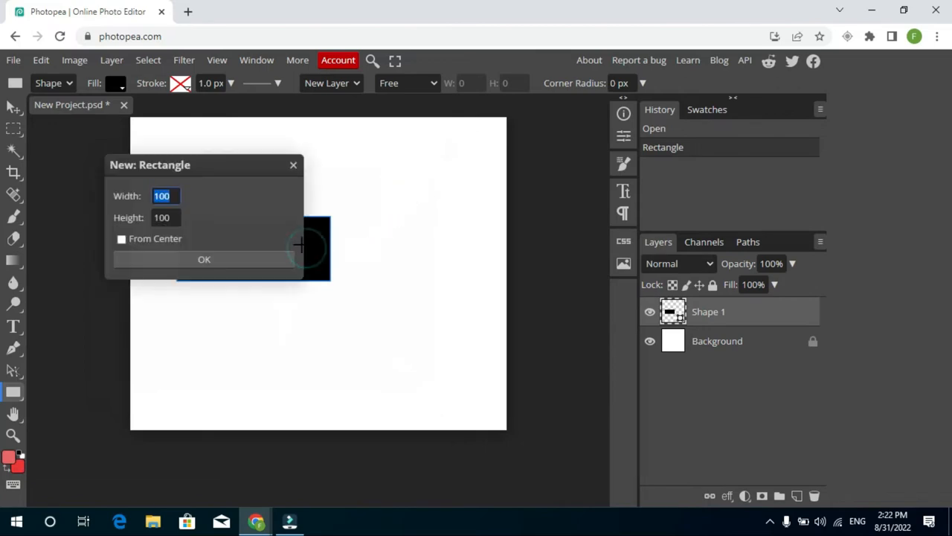
- Add small rectangles beside the first and dismiss the rectangle size dialog
{"action": "left_click", "coordinate": [204, 259]}
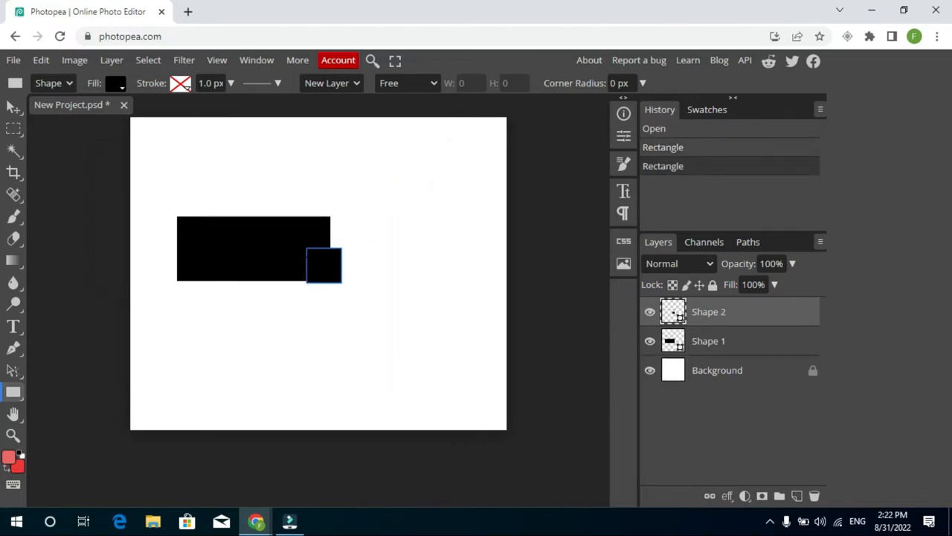
{"action": "left_click_drag", "start_coordinate": [322, 264], "coordinate": [365, 276]}
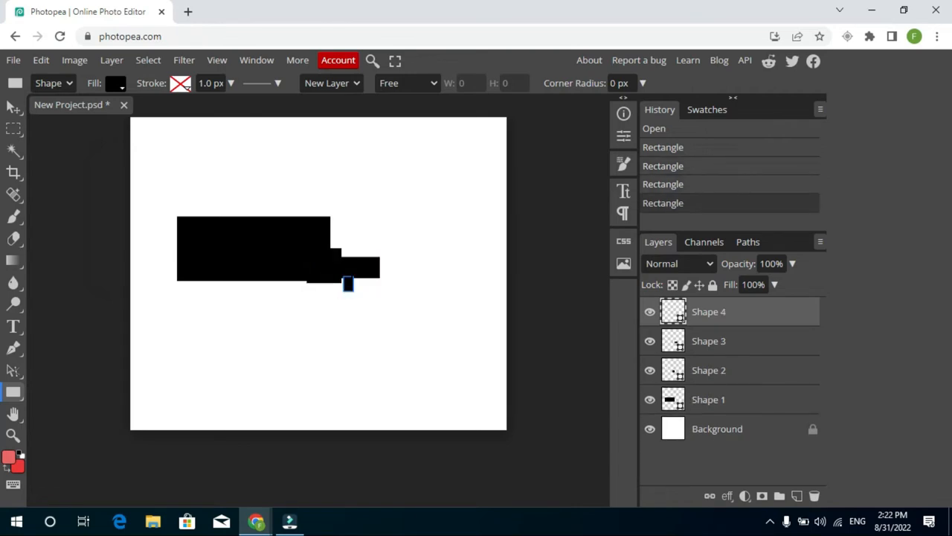
{"action": "left_click", "coordinate": [349, 264]}
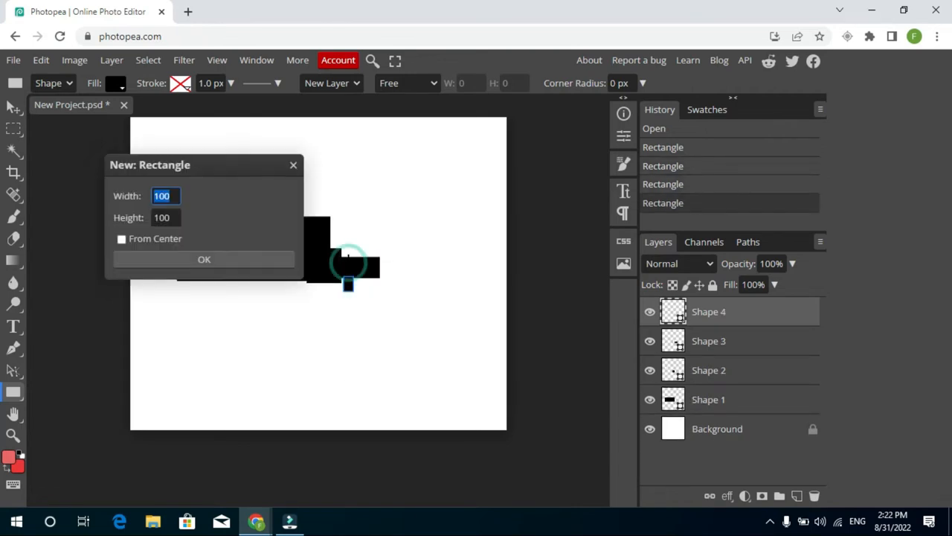
{"action": "left_click", "coordinate": [204, 259]}
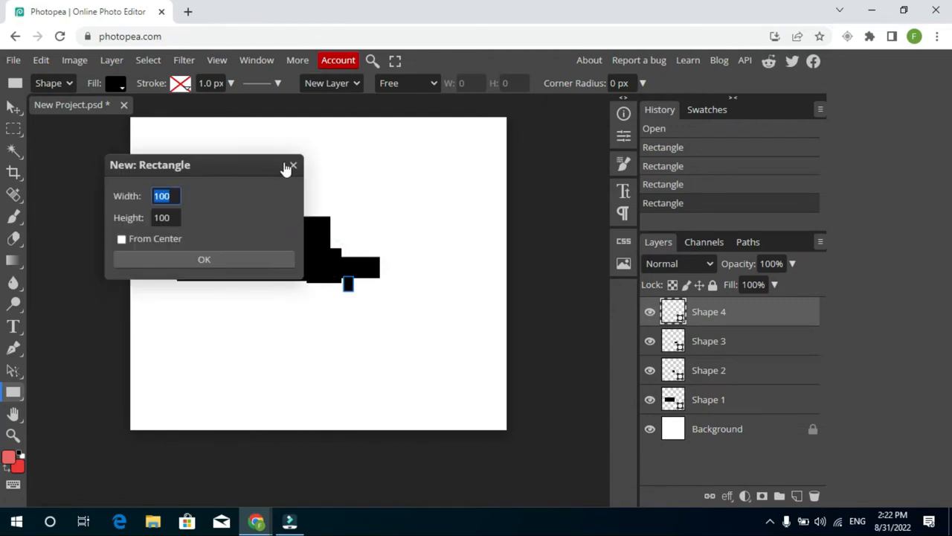
{"action": "left_click", "coordinate": [292, 165]}
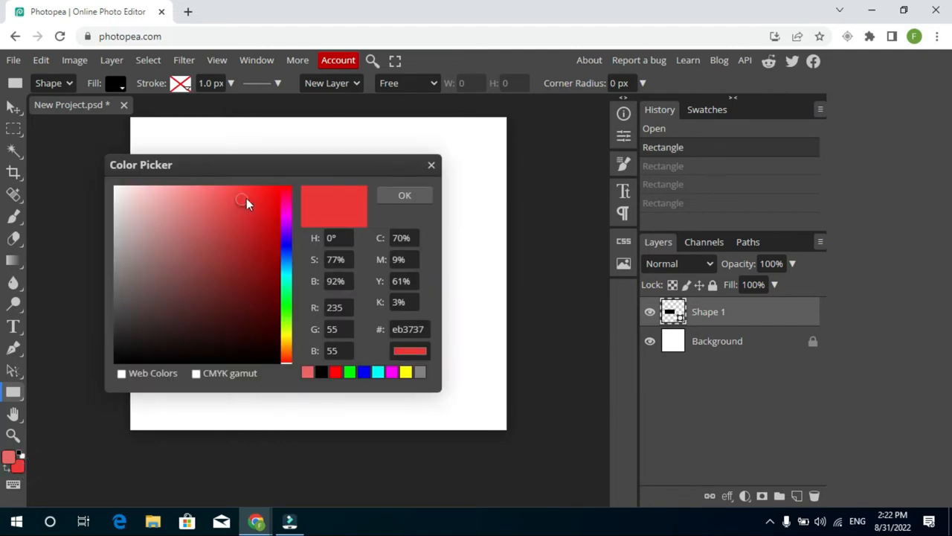
- Confirm the bright red colour in the Color Picker
{"action": "left_click", "coordinate": [405, 195]}
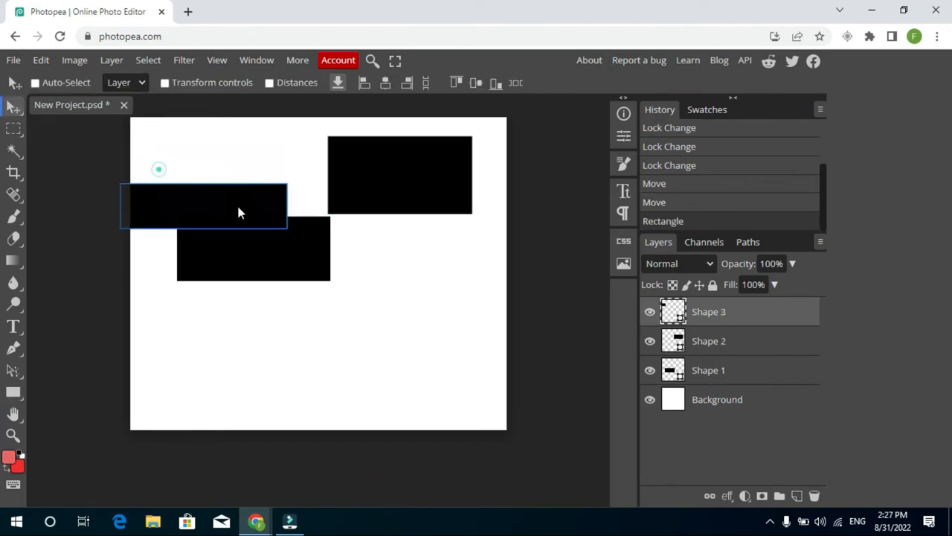
- Drag the third rectangle around the lower canvas until it no longer shows
{"action": "left_click_drag", "start_coordinate": [203, 206], "coordinate": [377, 340]}
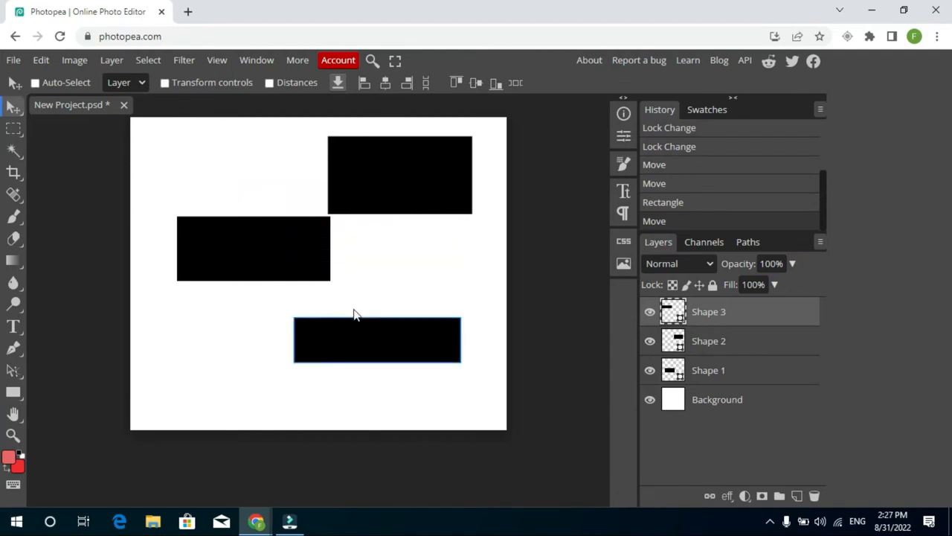
{"action": "left_click_drag", "start_coordinate": [378, 339], "coordinate": [389, 320]}
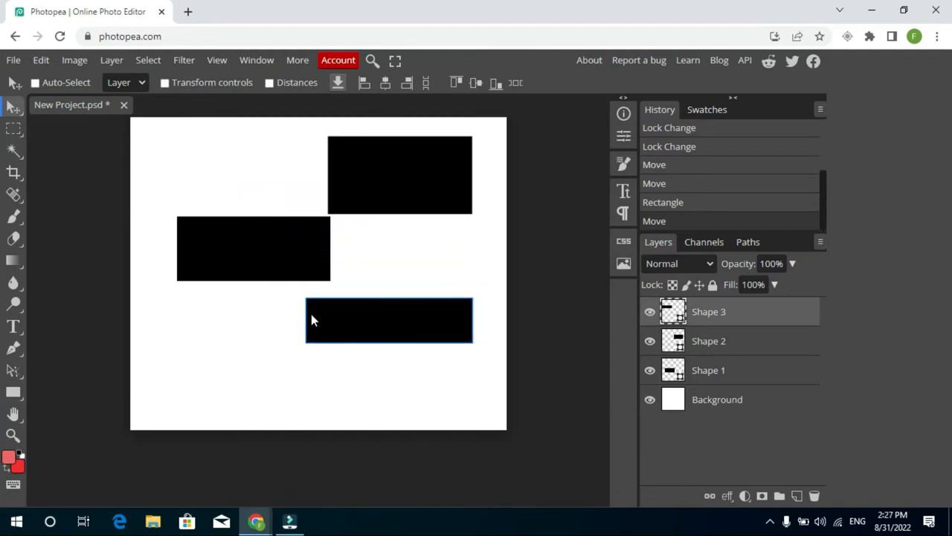
{"action": "left_click_drag", "start_coordinate": [389, 320], "coordinate": [297, 280]}
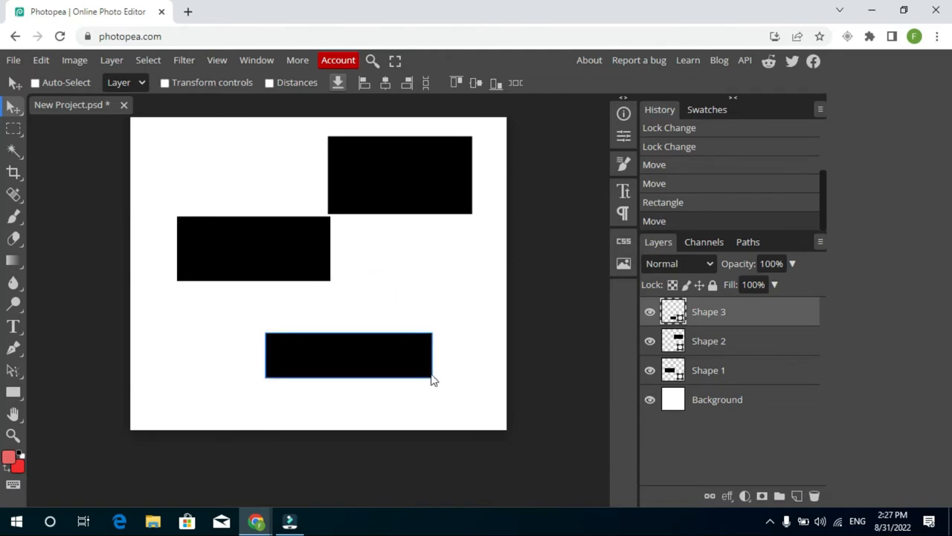
{"action": "left_click_drag", "start_coordinate": [348, 355], "coordinate": [271, 333]}
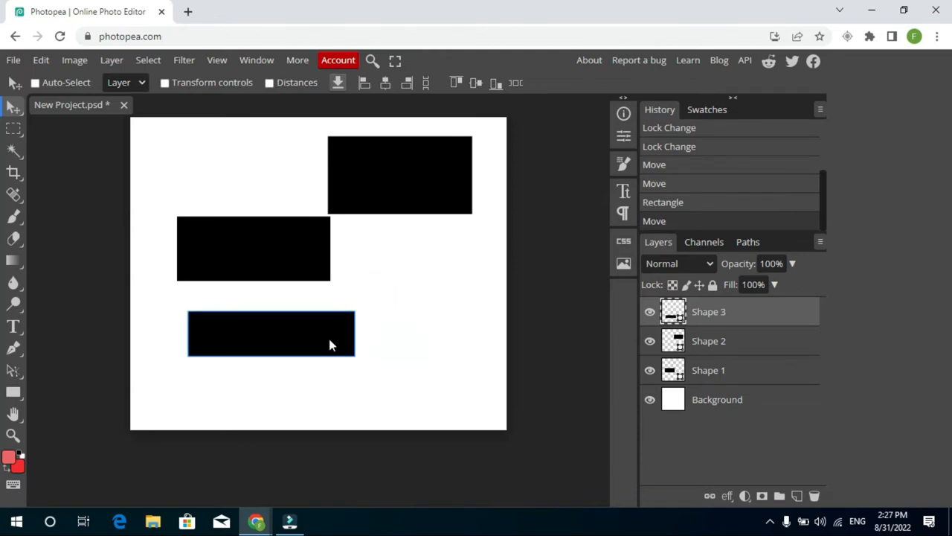
{"action": "right_click", "coordinate": [324, 337]}
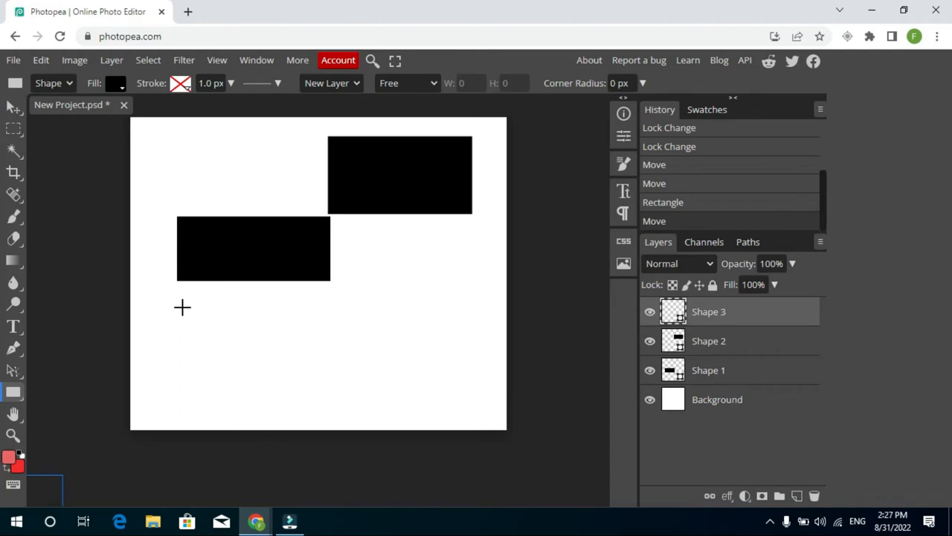
- Draw a fourth rectangle and move it to the upper left, overlapping another
{"action": "left_click_drag", "start_coordinate": [182, 307], "coordinate": [350, 392]}
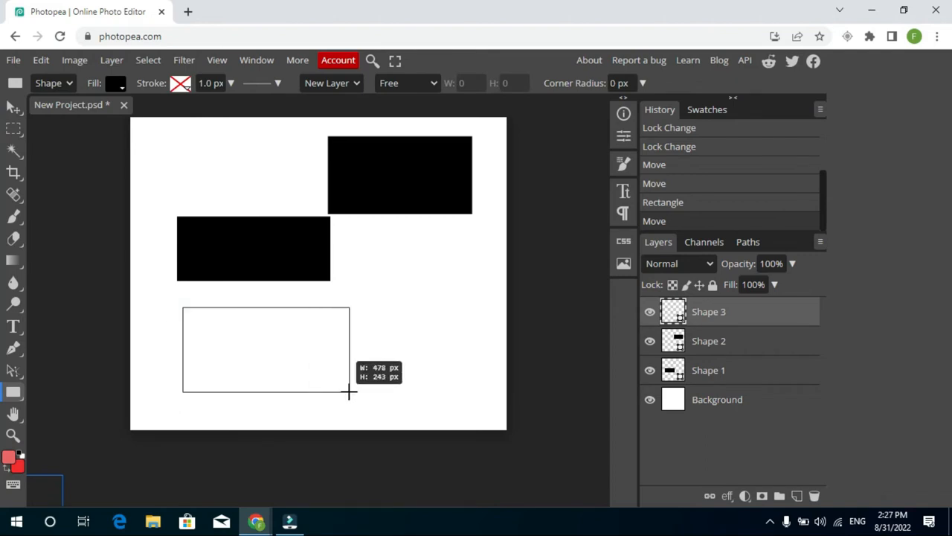
{"action": "left_click_drag", "start_coordinate": [349, 392], "coordinate": [314, 394]}
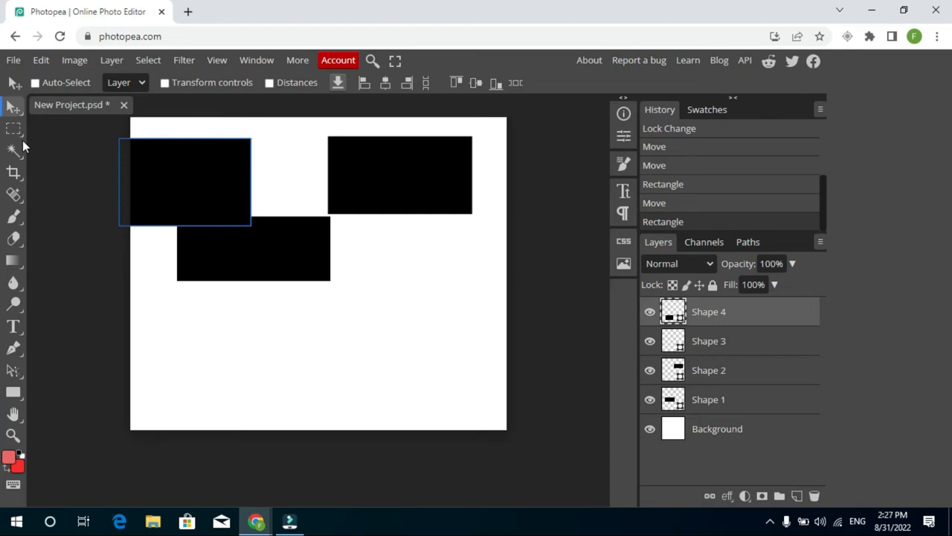
{"action": "left_click", "coordinate": [12, 150]}
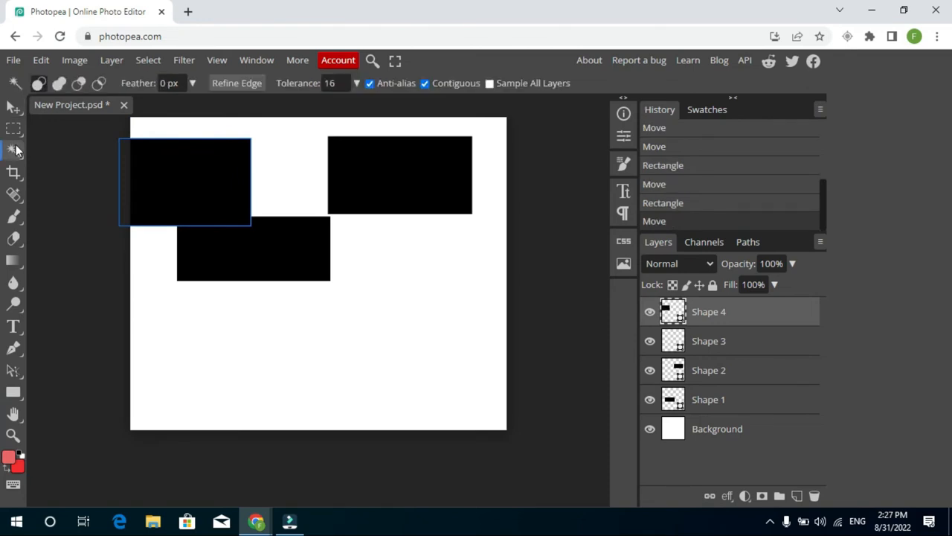
{"action": "mouse_move", "coordinate": [153, 179]}
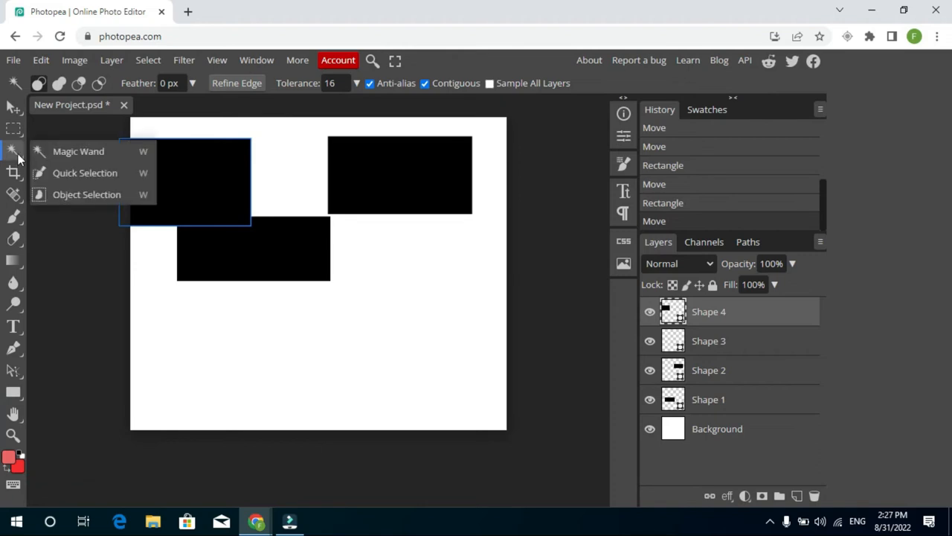
{"action": "mouse_move", "coordinate": [85, 173]}
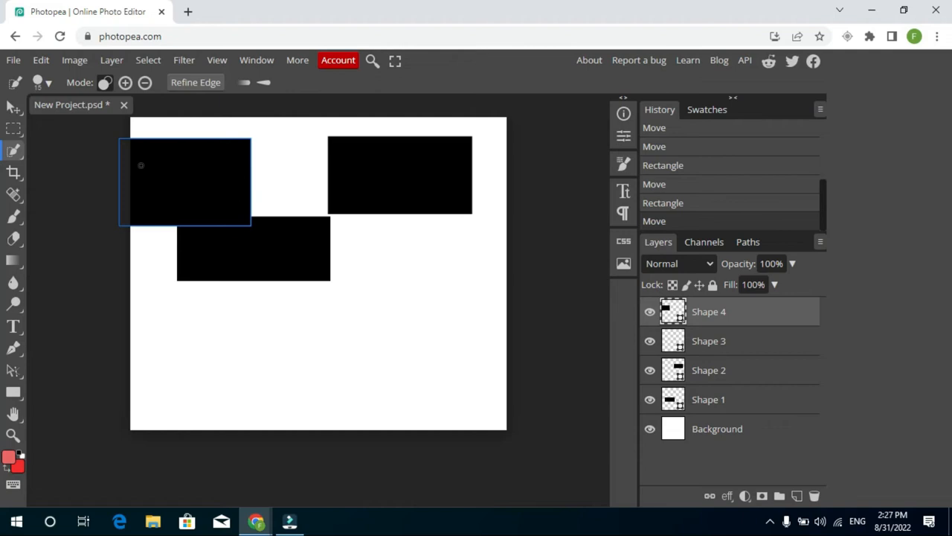
- Quick-select the upper-left black rectangle, adding to the selection to cover it fully
{"action": "left_click", "coordinate": [211, 215]}
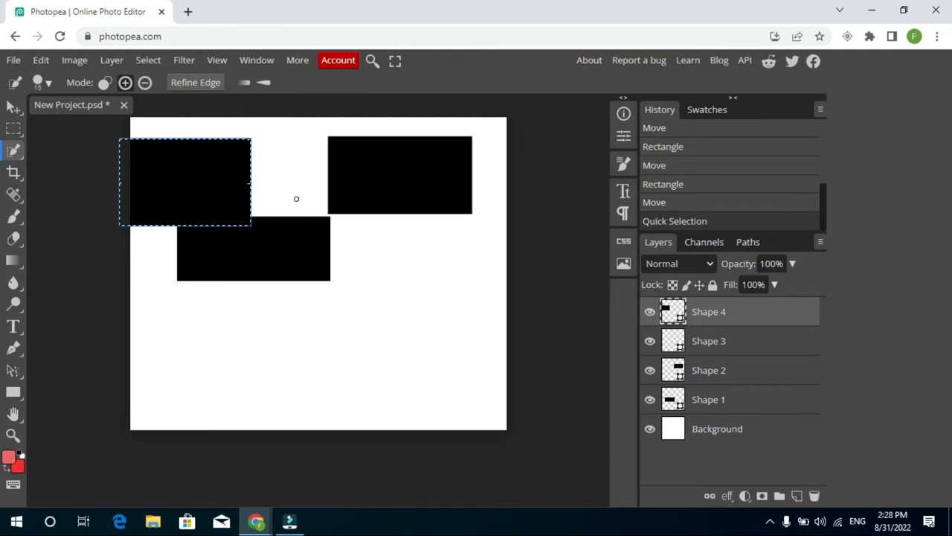
{"action": "mouse_move", "coordinate": [276, 182]}
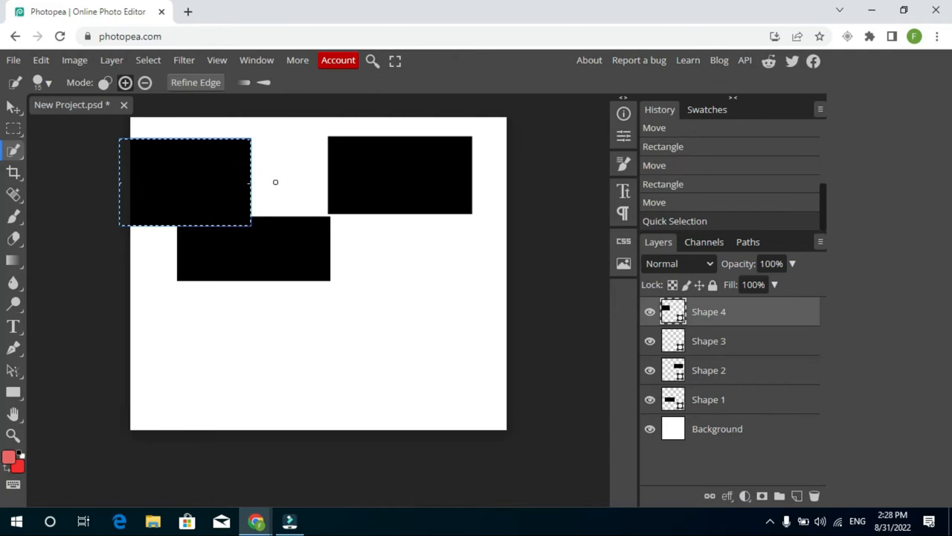
{"action": "left_click", "coordinate": [231, 187]}
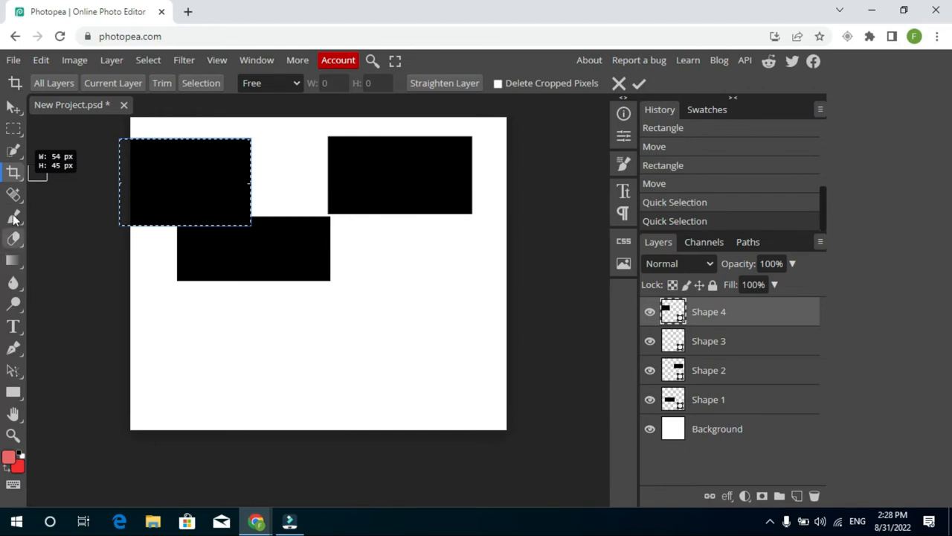
{"action": "left_click", "coordinate": [13, 193]}
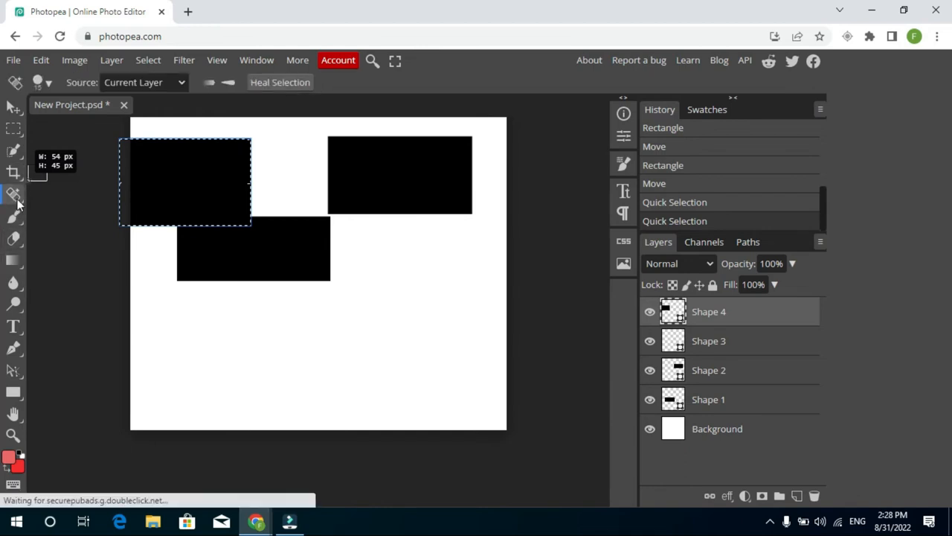
{"action": "left_click", "coordinate": [13, 193]}
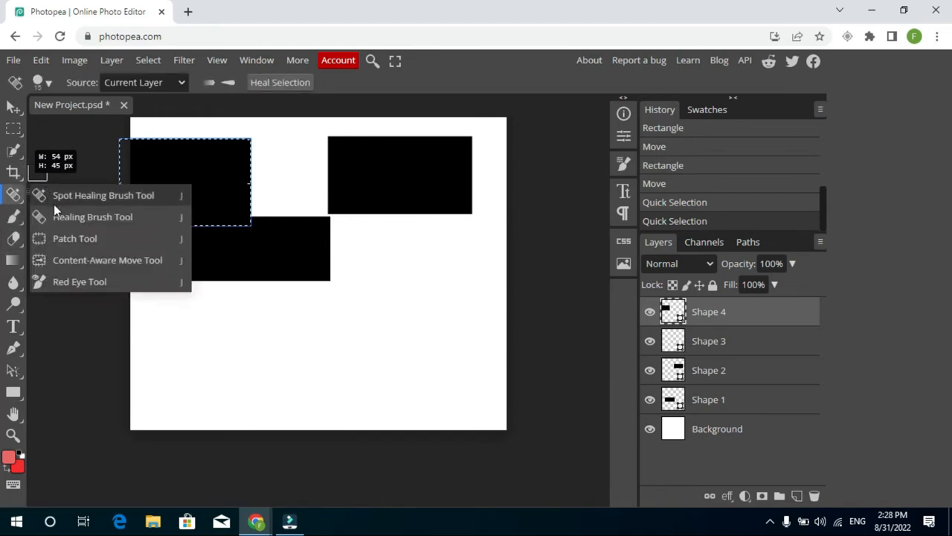
{"action": "mouse_move", "coordinate": [26, 291]}
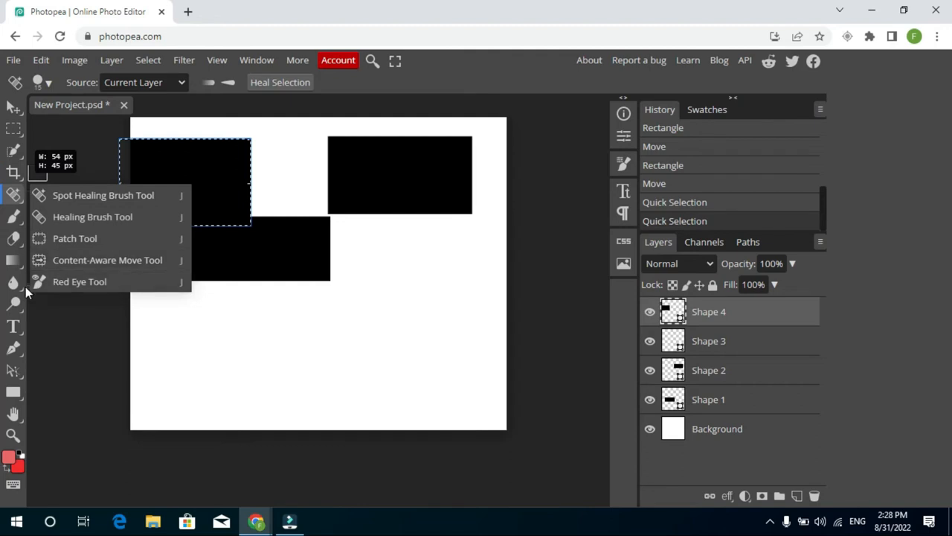
{"action": "left_click", "coordinate": [14, 260]}
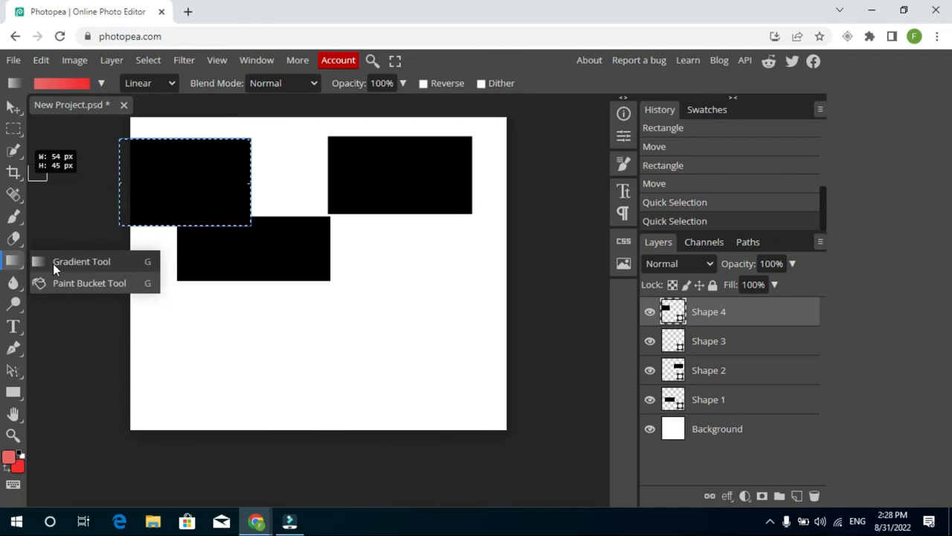
{"action": "left_click", "coordinate": [81, 261]}
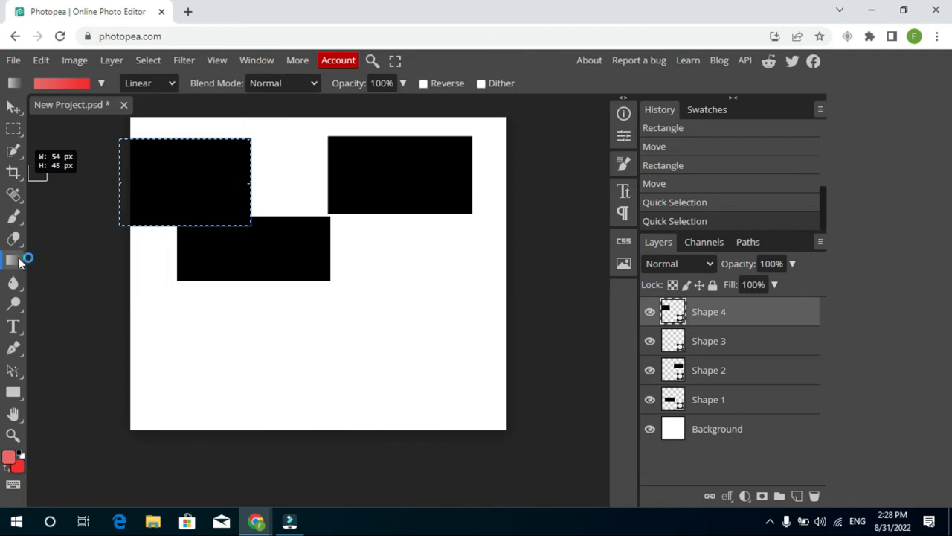
{"action": "left_click", "coordinate": [14, 259]}
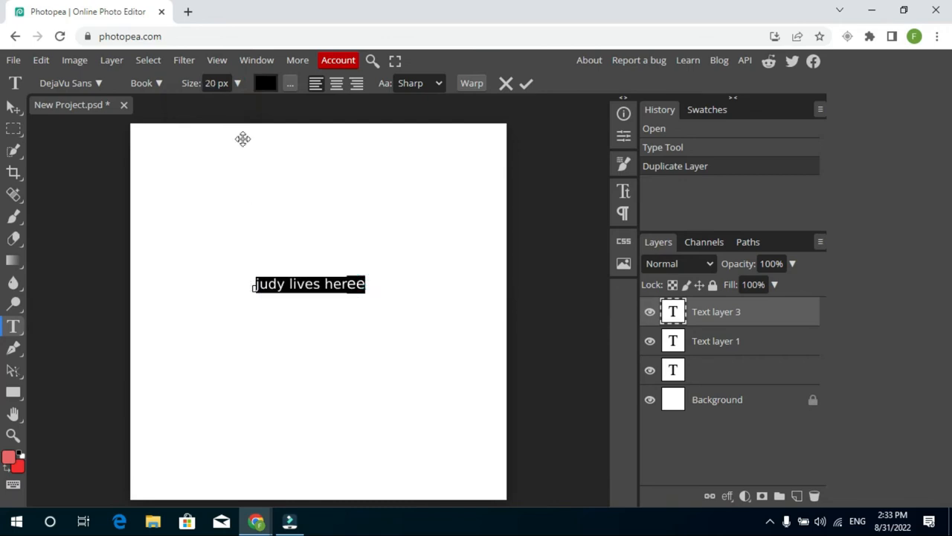
- Drag the text Size slider up to enlarge 'judy lives here' to about 121 px
{"action": "left_click", "coordinate": [238, 82]}
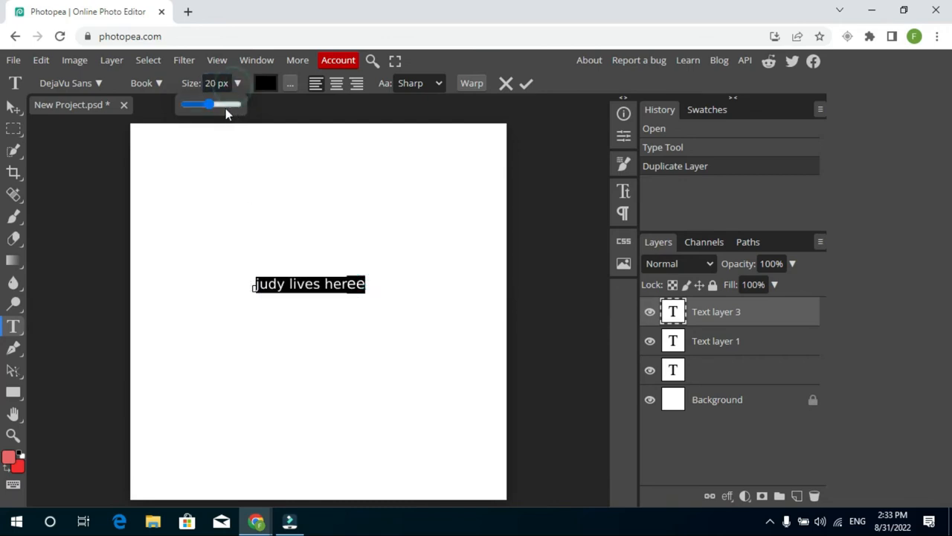
{"action": "left_click_drag", "start_coordinate": [199, 104], "coordinate": [221, 104]}
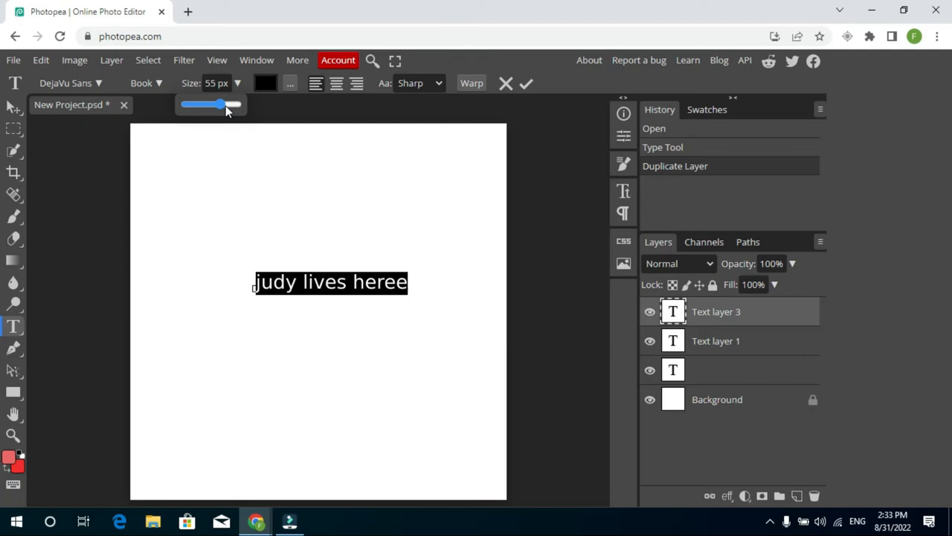
{"action": "left_click_drag", "start_coordinate": [219, 104], "coordinate": [231, 104]}
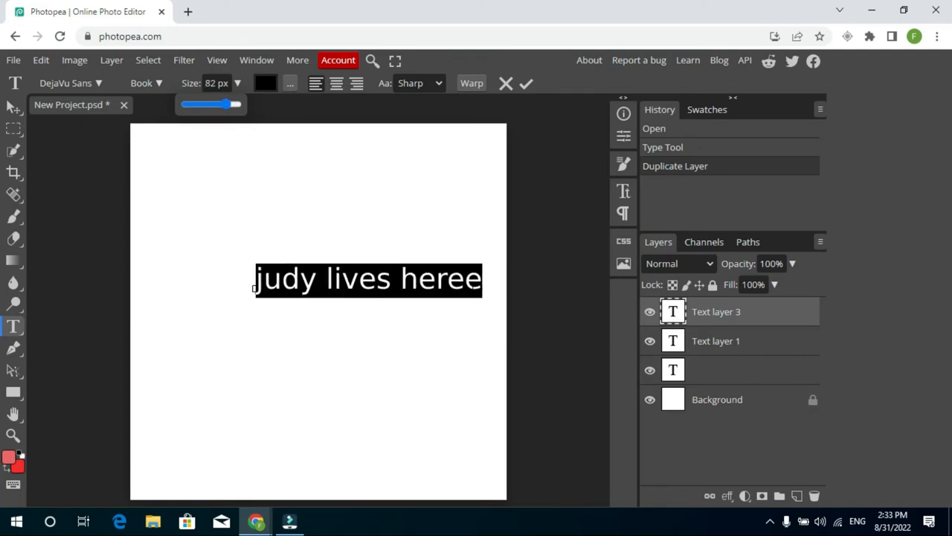
{"action": "key", "text": "backspace"}
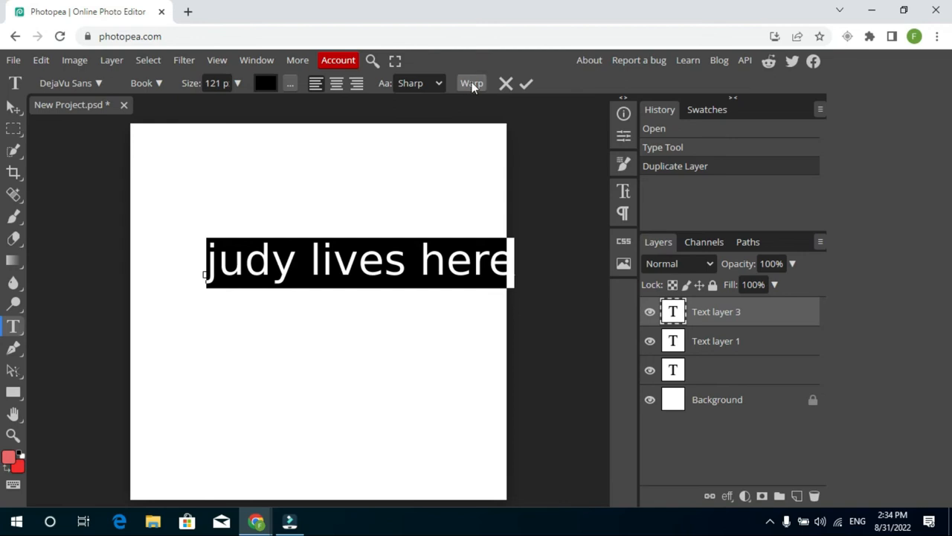
- Warp the text into an upward Arc with bend adjusted to about 52%
{"action": "left_click", "coordinate": [472, 82]}
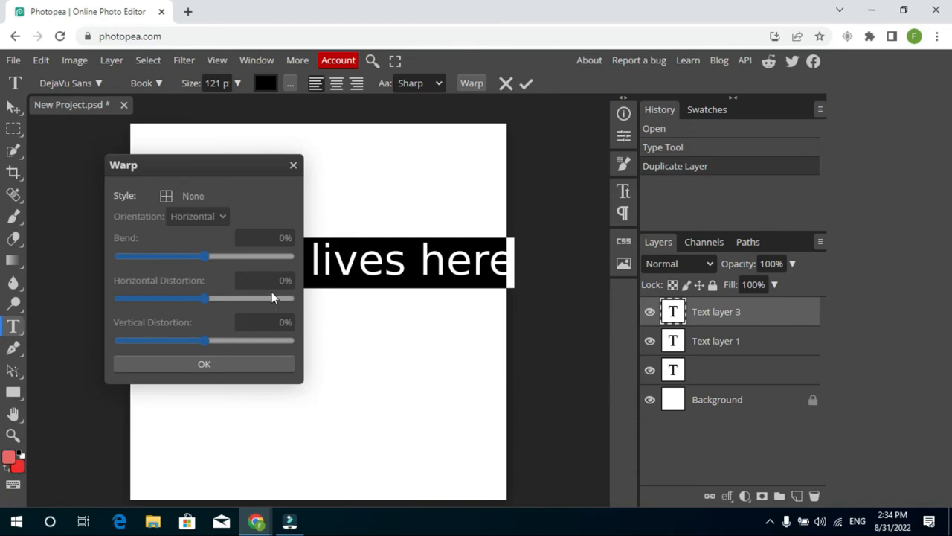
{"action": "left_click_drag", "start_coordinate": [199, 256], "coordinate": [142, 256]}
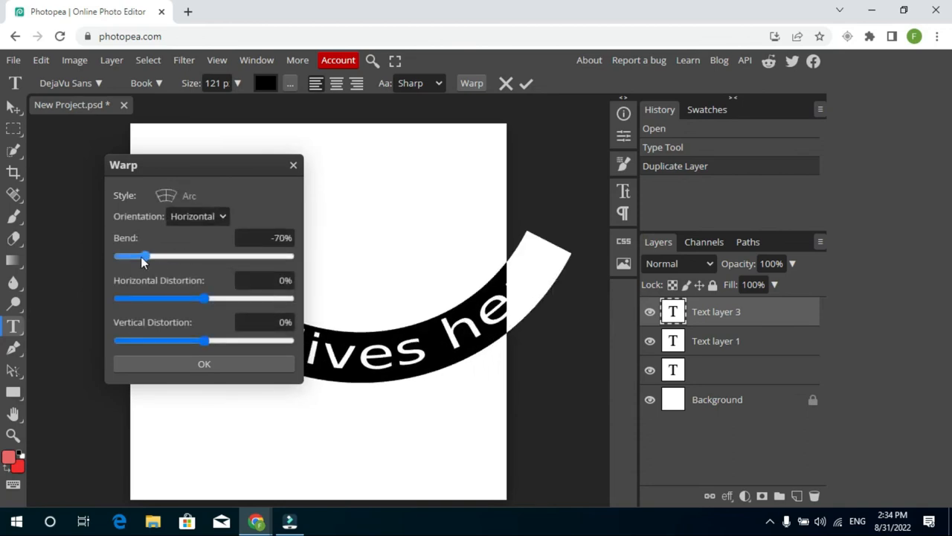
{"action": "left_click_drag", "start_coordinate": [140, 256], "coordinate": [179, 256]}
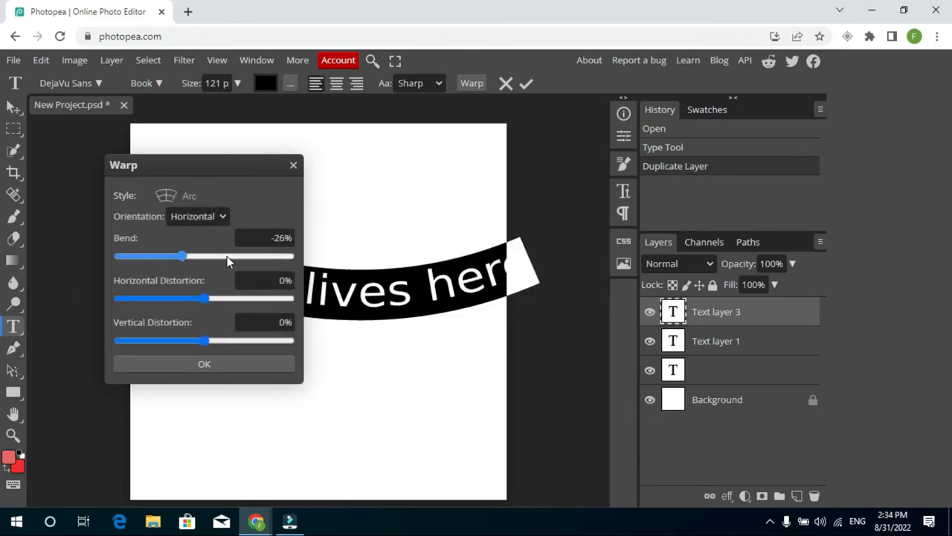
{"action": "left_click_drag", "start_coordinate": [180, 255], "coordinate": [239, 256]}
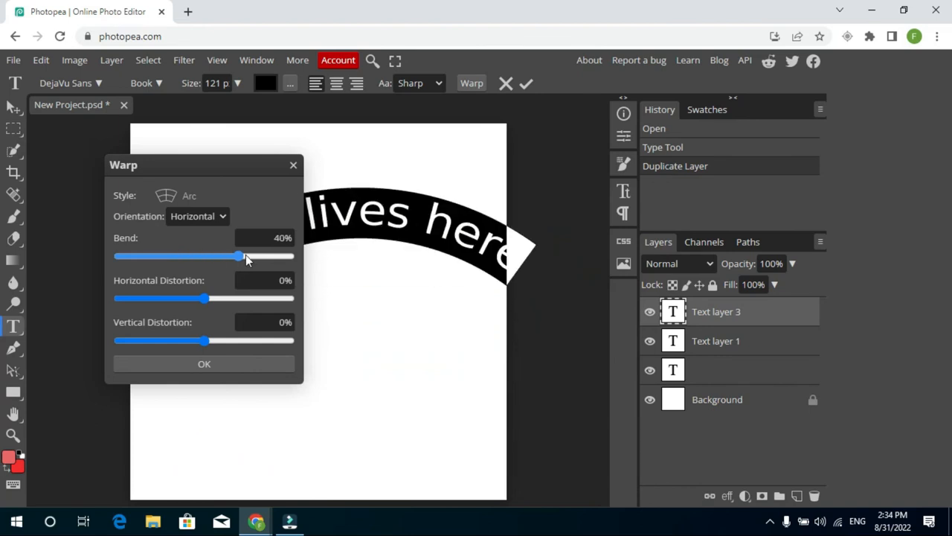
{"action": "left_click_drag", "start_coordinate": [240, 256], "coordinate": [249, 256]}
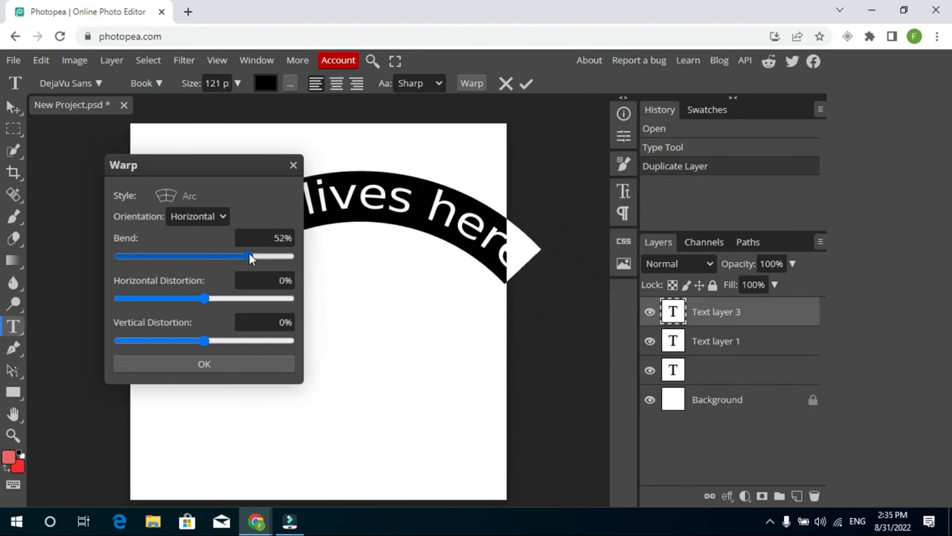
{"action": "left_click_drag", "start_coordinate": [250, 256], "coordinate": [275, 256]}
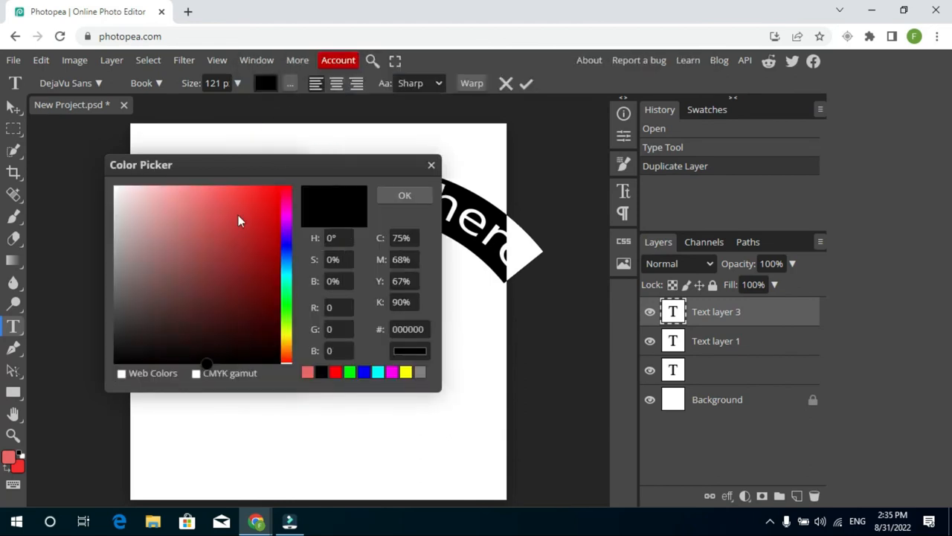
- Make the text red and center-align it
{"action": "left_click", "coordinate": [250, 202]}
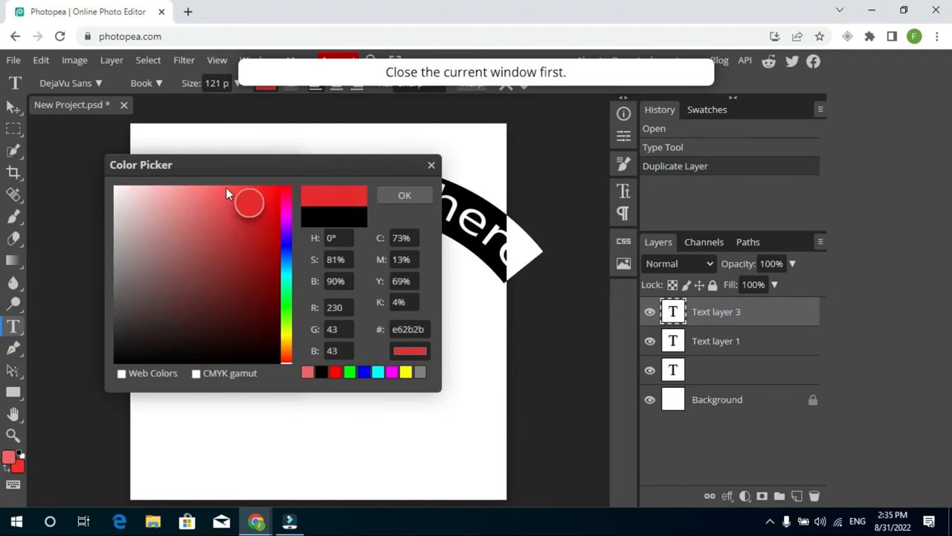
{"action": "left_click_drag", "start_coordinate": [249, 203], "coordinate": [268, 211]}
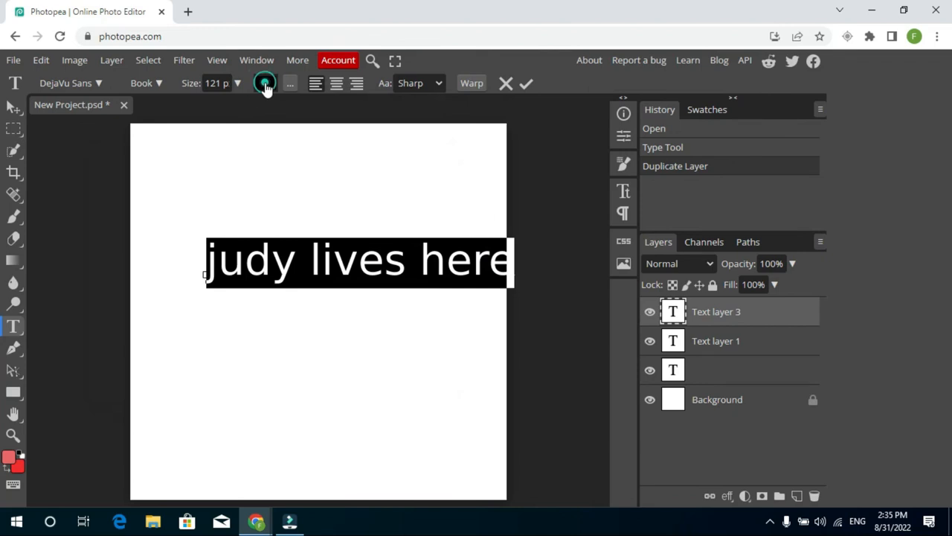
{"action": "left_click", "coordinate": [264, 83]}
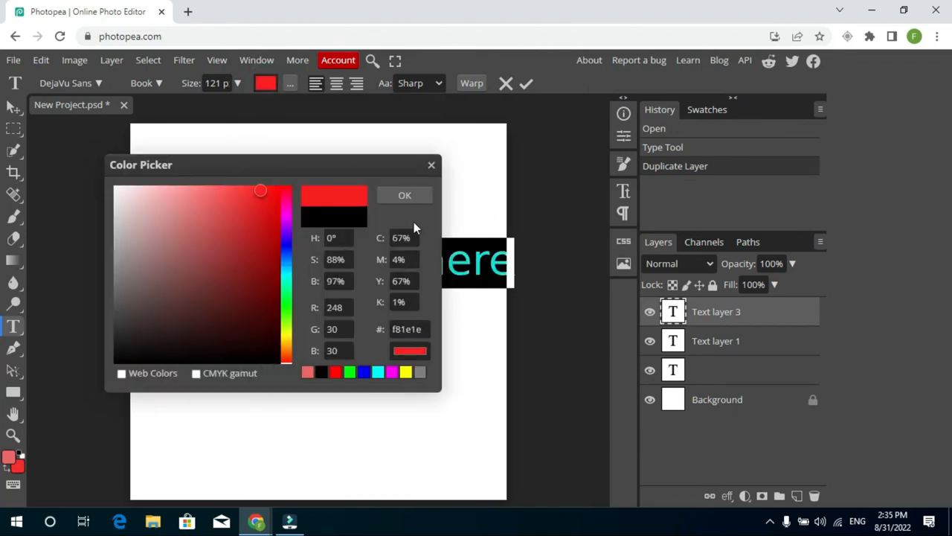
{"action": "left_click", "coordinate": [404, 194]}
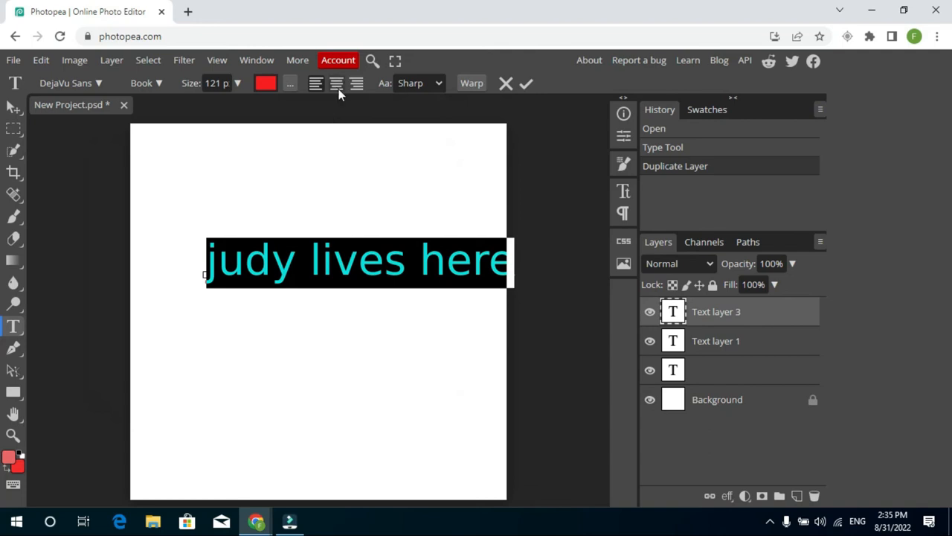
{"action": "left_click", "coordinate": [316, 83]}
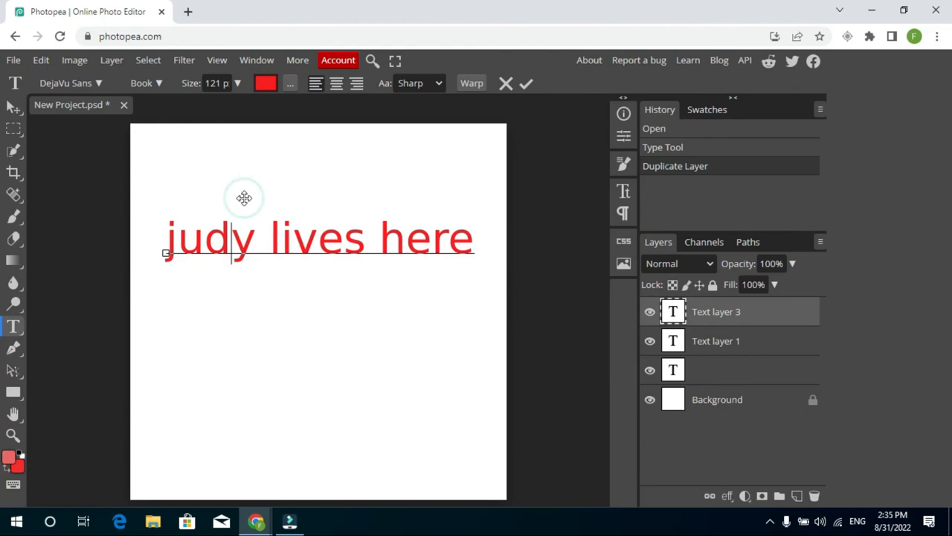
- Apply the Arc warp style to the red 'judy lives here' text
{"action": "left_click", "coordinate": [472, 82]}
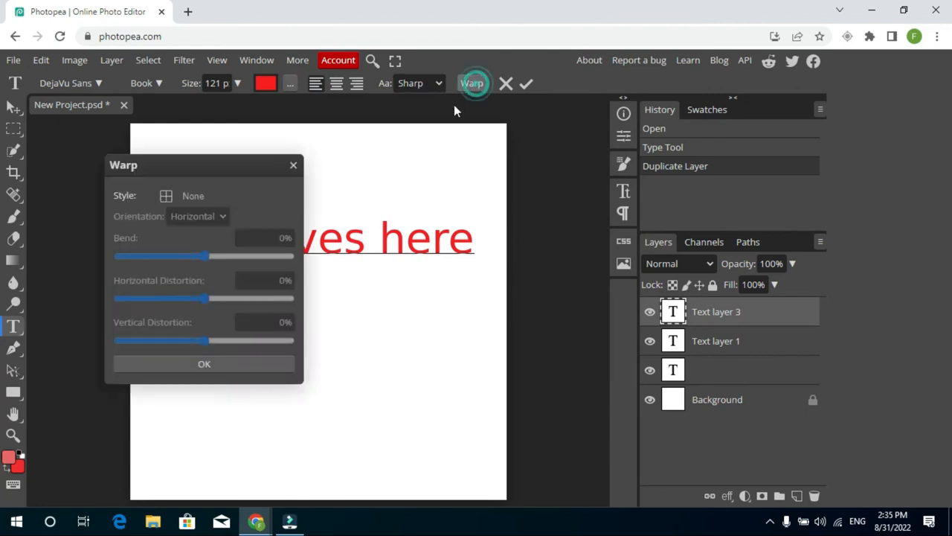
{"action": "left_click", "coordinate": [193, 195]}
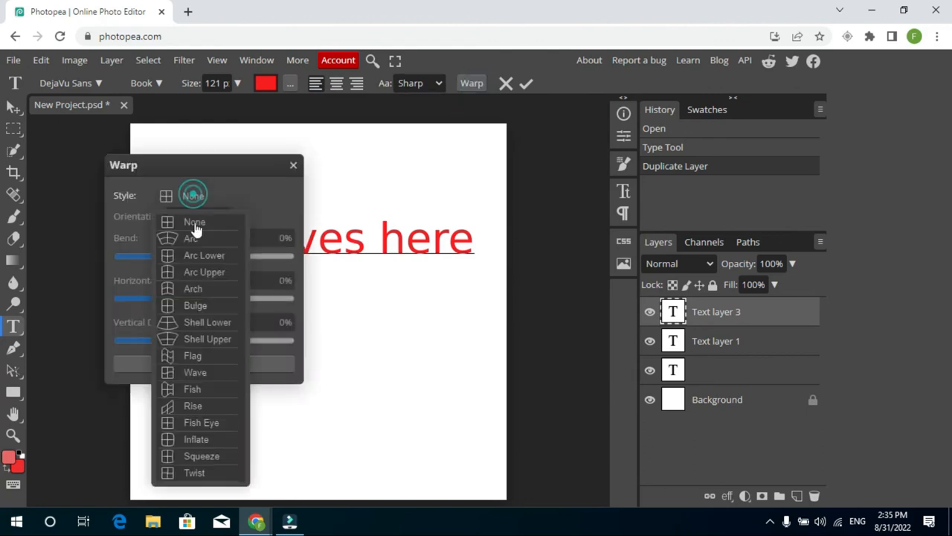
{"action": "left_click", "coordinate": [191, 238]}
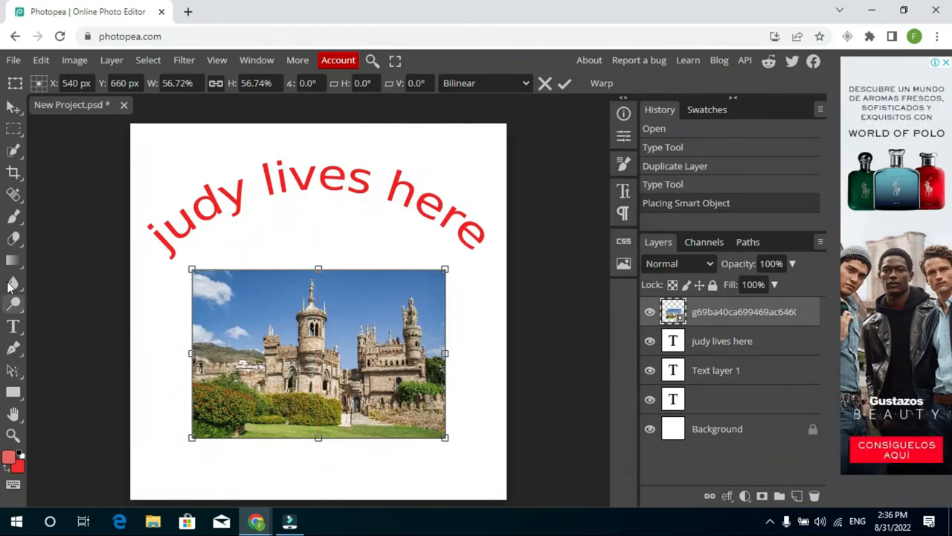
- Commit the placed castle photo below the text and dismiss the rasterize prompt twice
{"action": "left_click", "coordinate": [14, 195]}
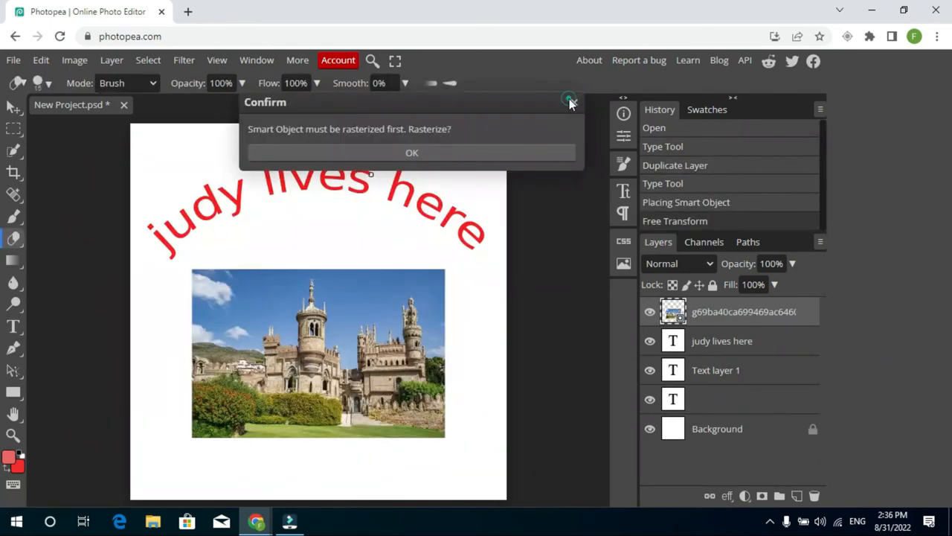
{"action": "left_click", "coordinate": [412, 153]}
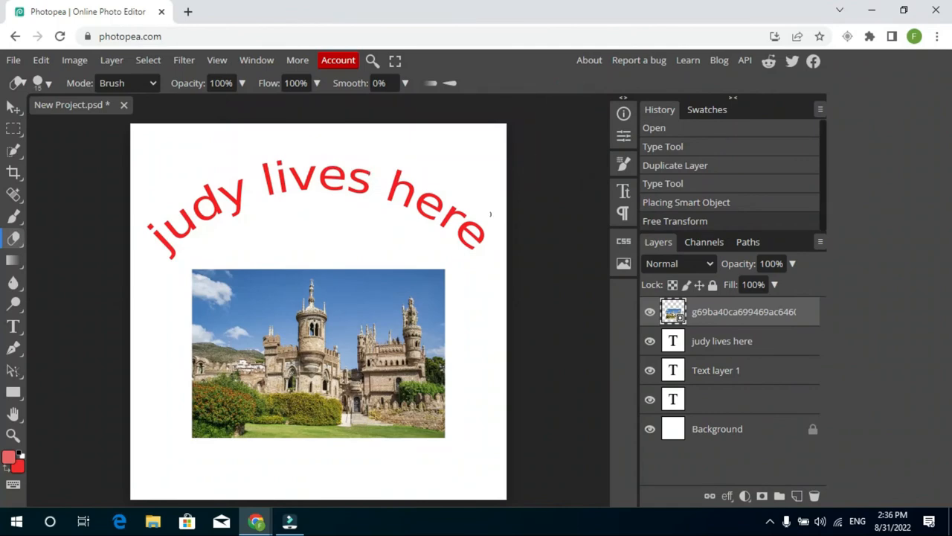
{"action": "mouse_move", "coordinate": [206, 289]}
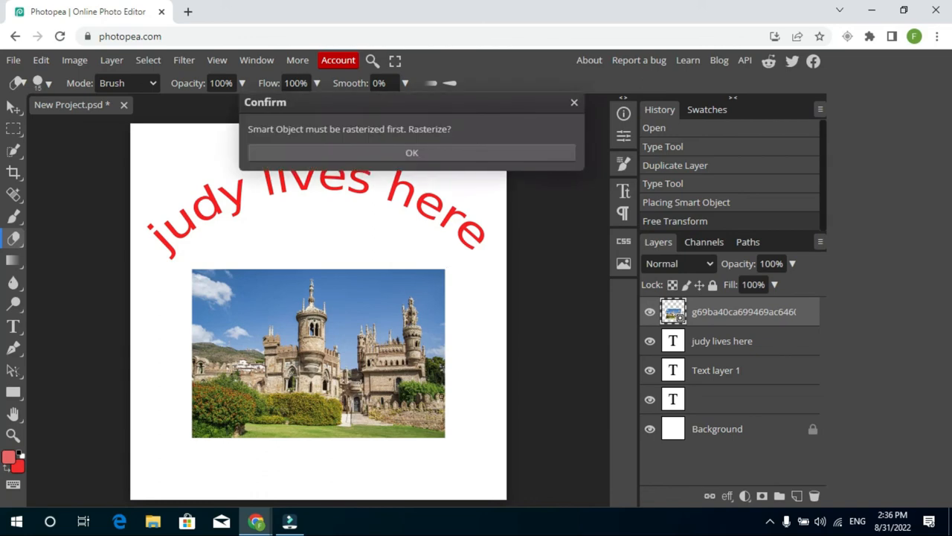
{"action": "left_click", "coordinate": [411, 153]}
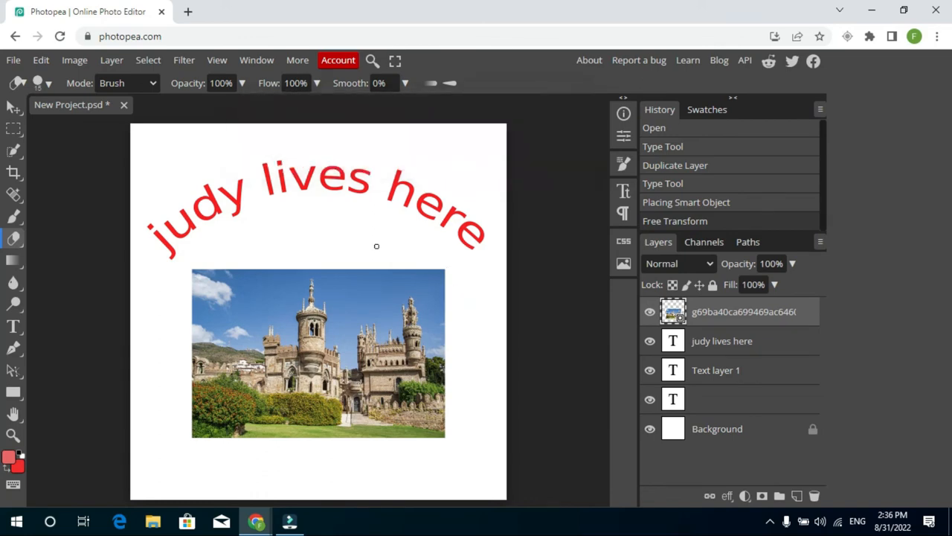
{"action": "mouse_move", "coordinate": [197, 281]}
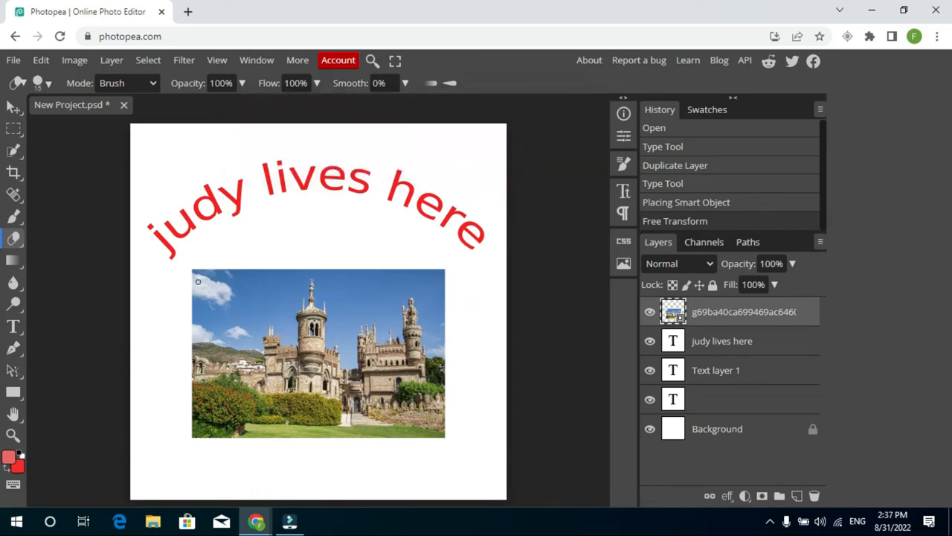